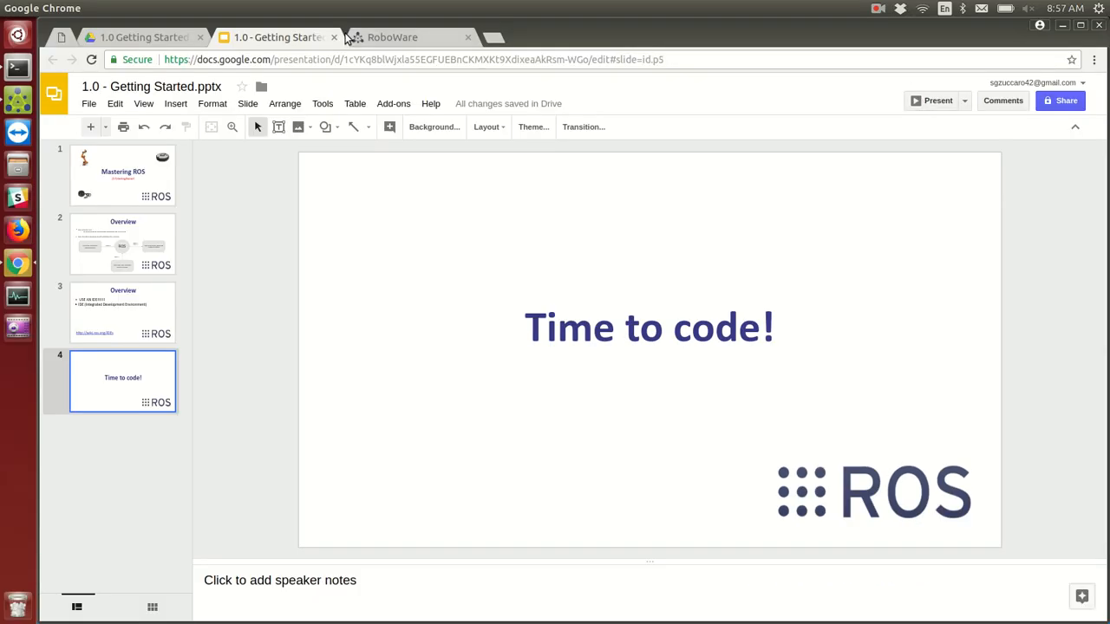
- Show roboware.me in Chrome with the Studio download buttons, then start the file manager
left_click(392, 36)
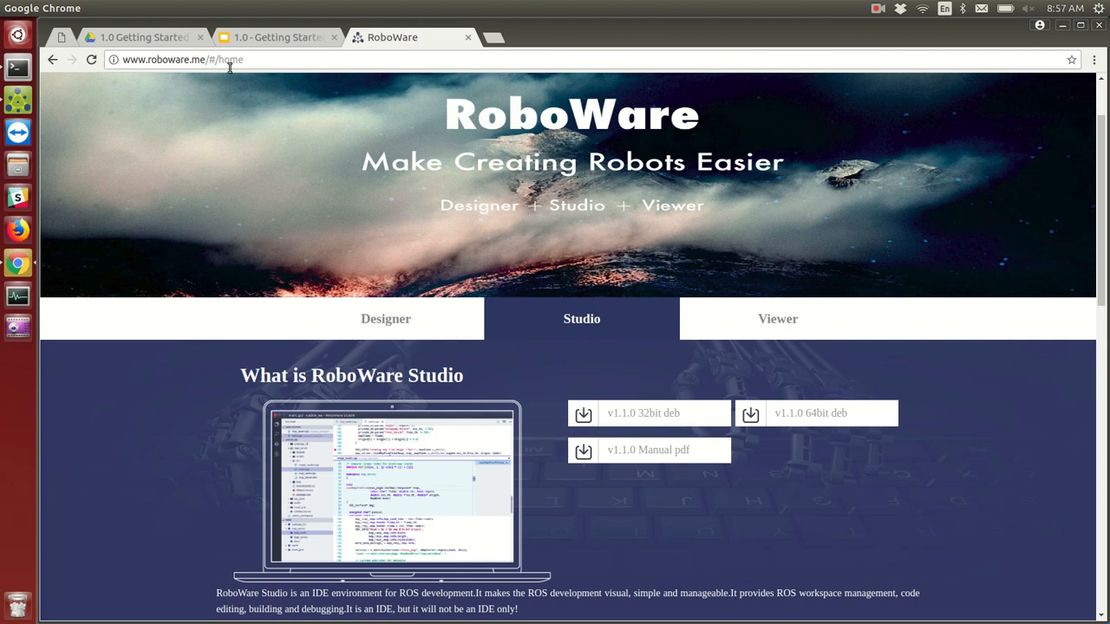
mouse_move(787, 412)
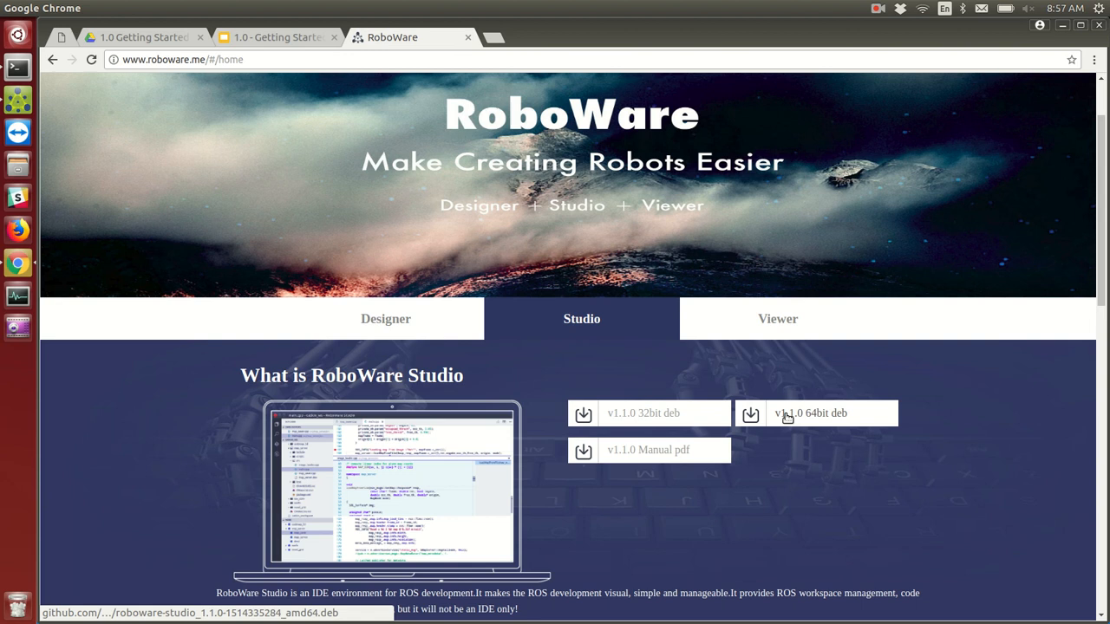
mouse_move(644, 413)
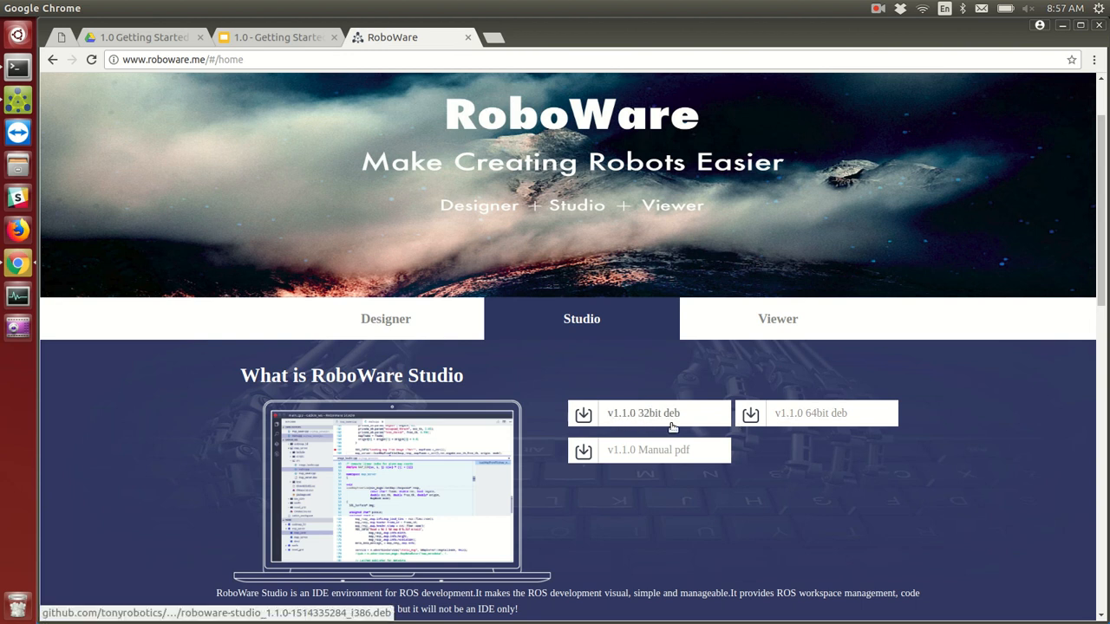
mouse_move(113, 253)
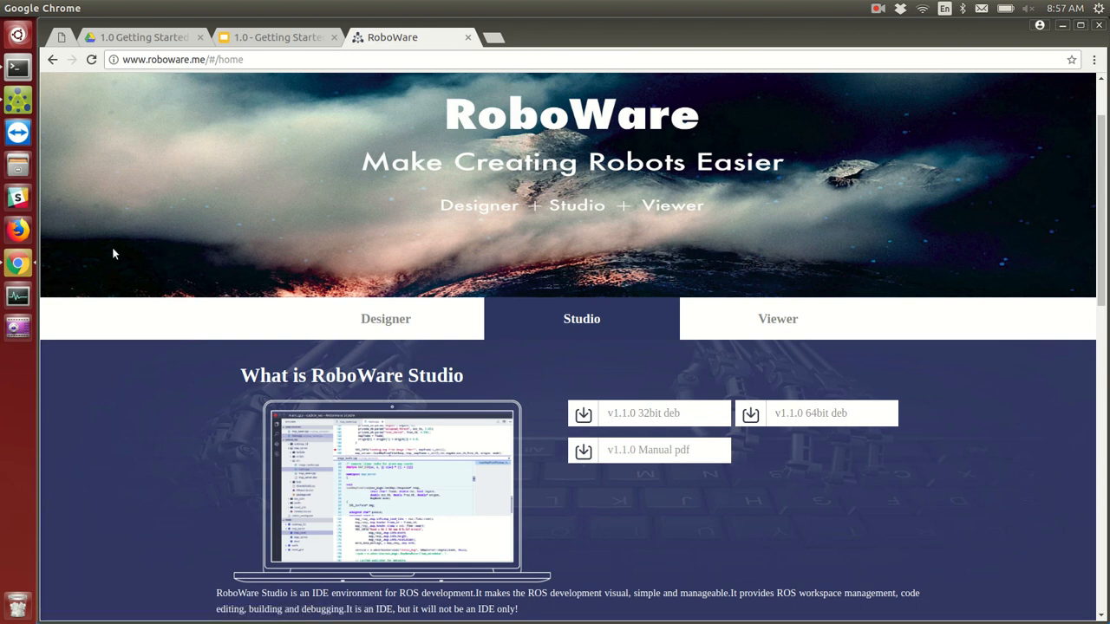
left_click(17, 163)
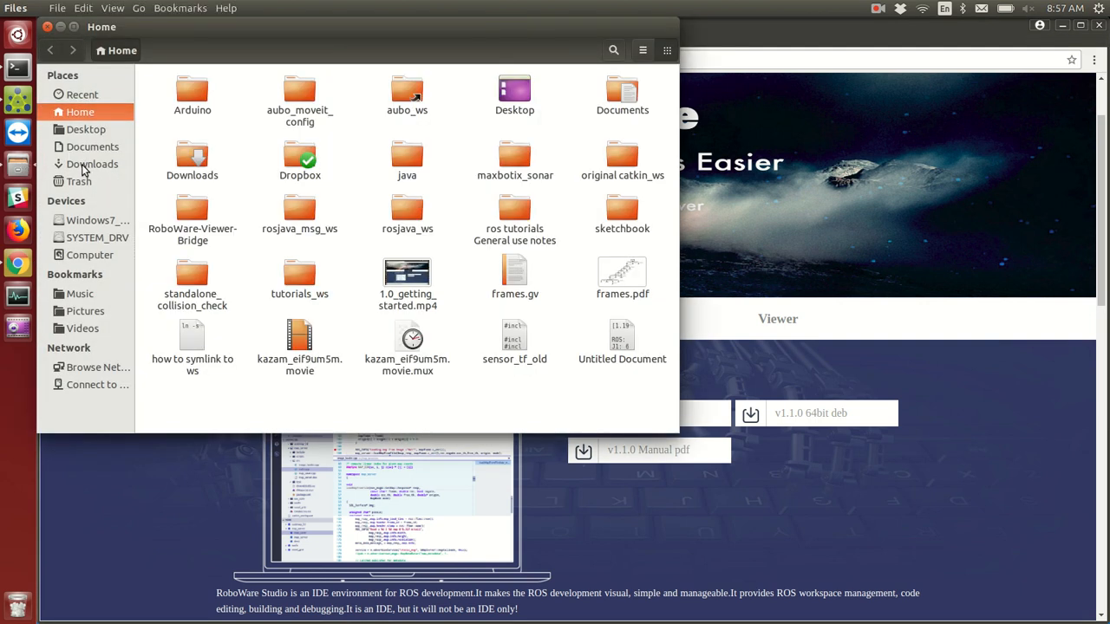
- Open the roboware-studio .deb from Downloads in Ubuntu Software Center
left_click(92, 163)
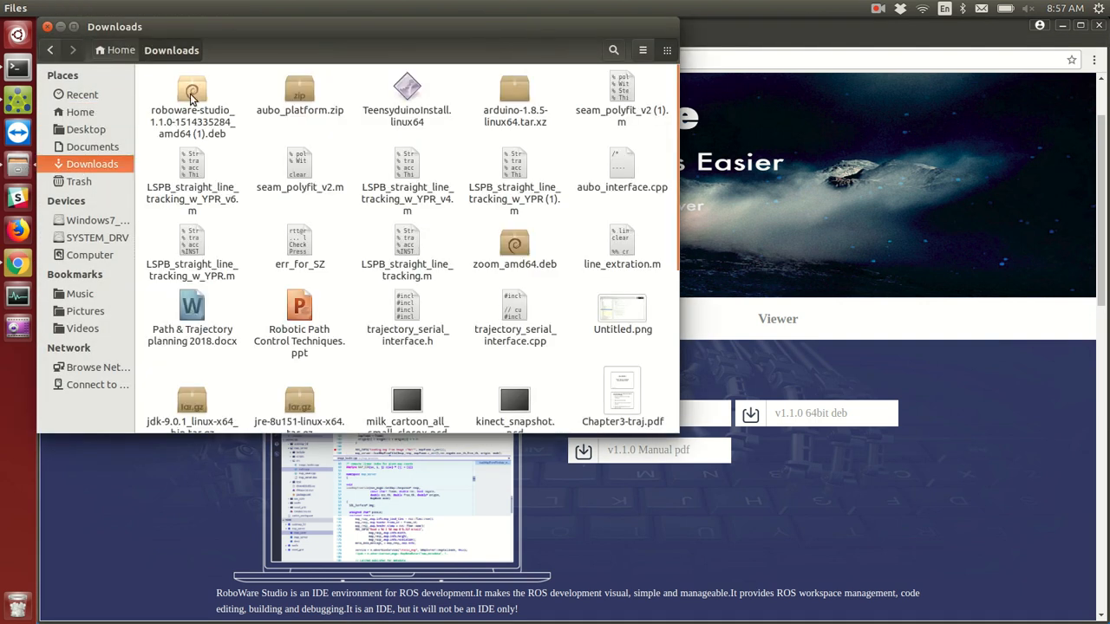
double_click(190, 99)
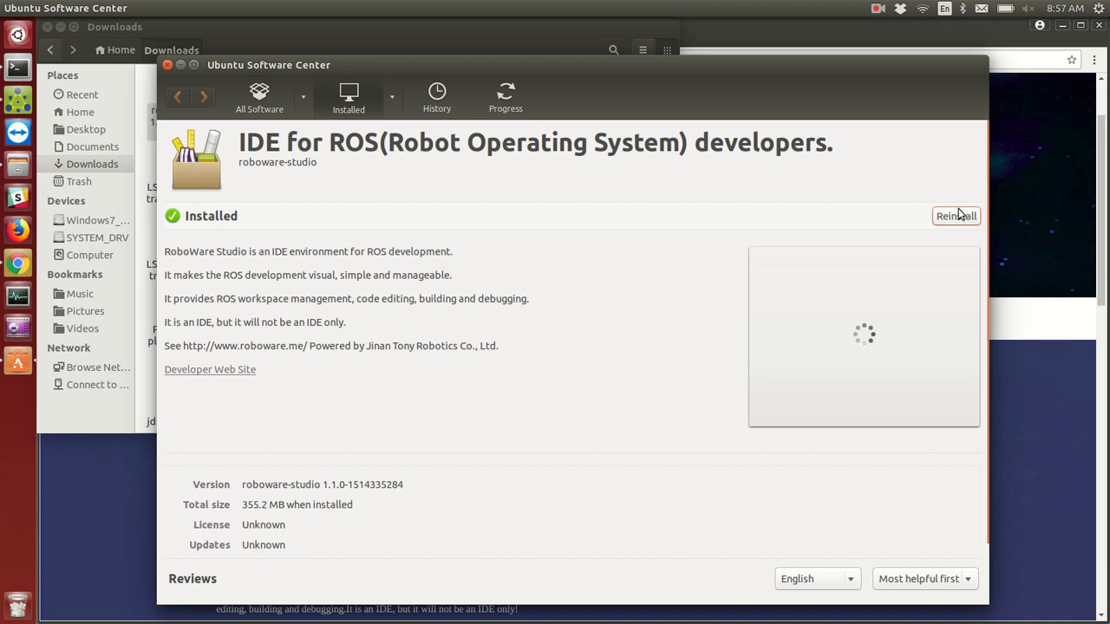
mouse_move(257, 177)
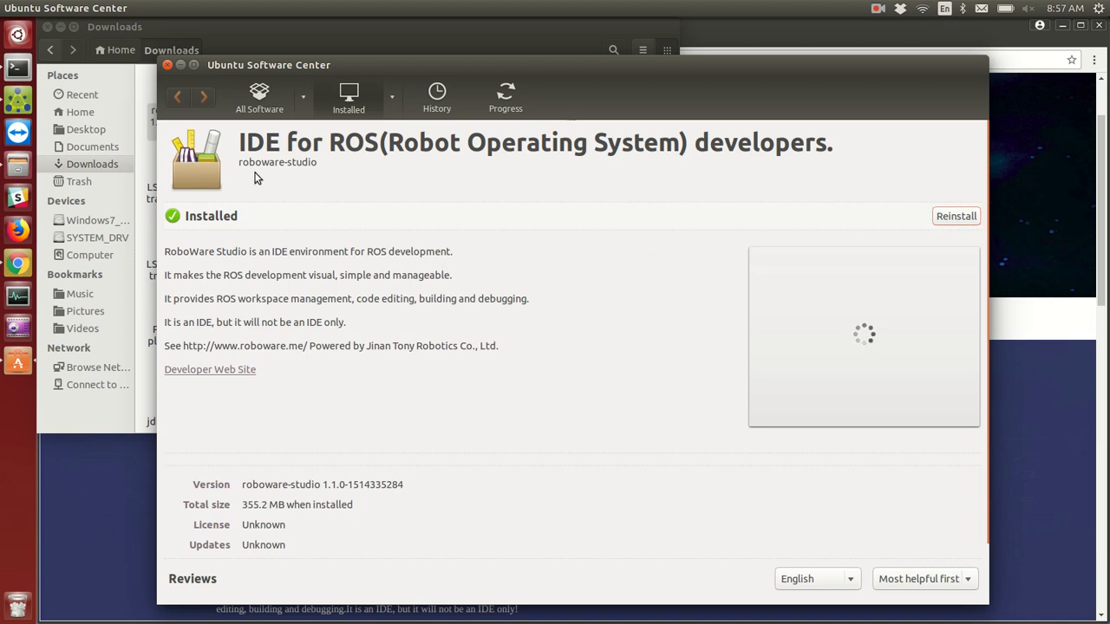
mouse_move(534, 271)
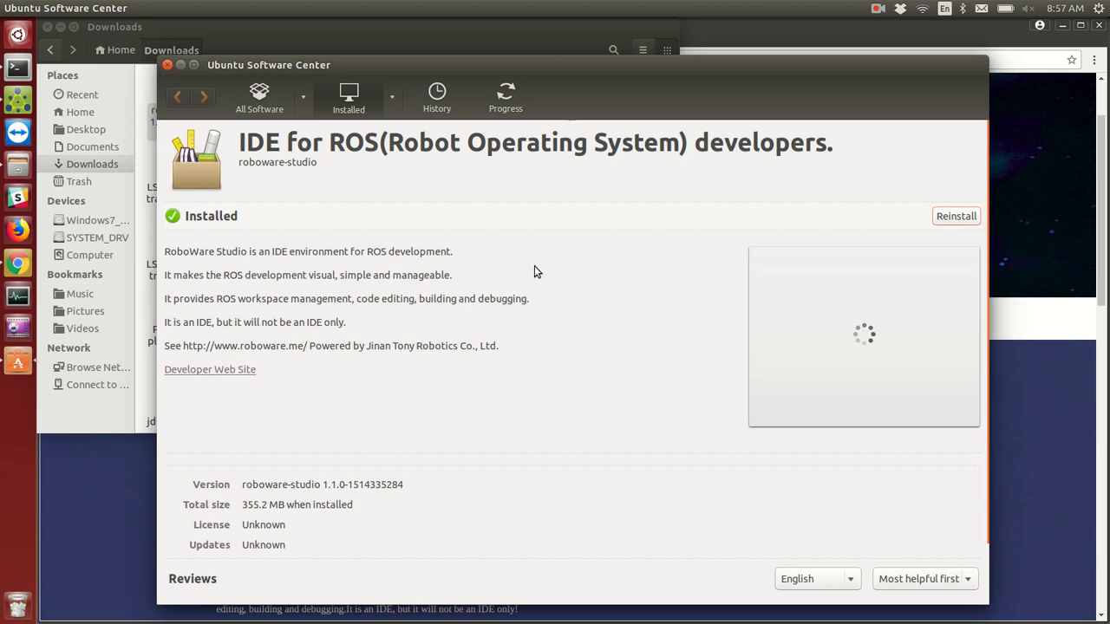
mouse_move(609, 330)
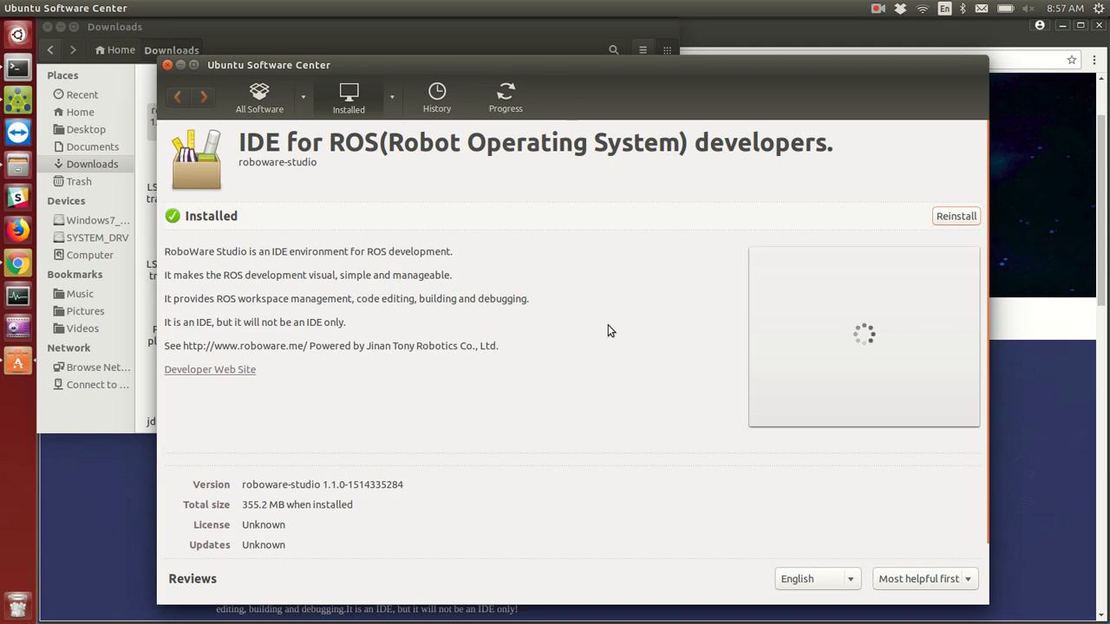
mouse_move(506, 285)
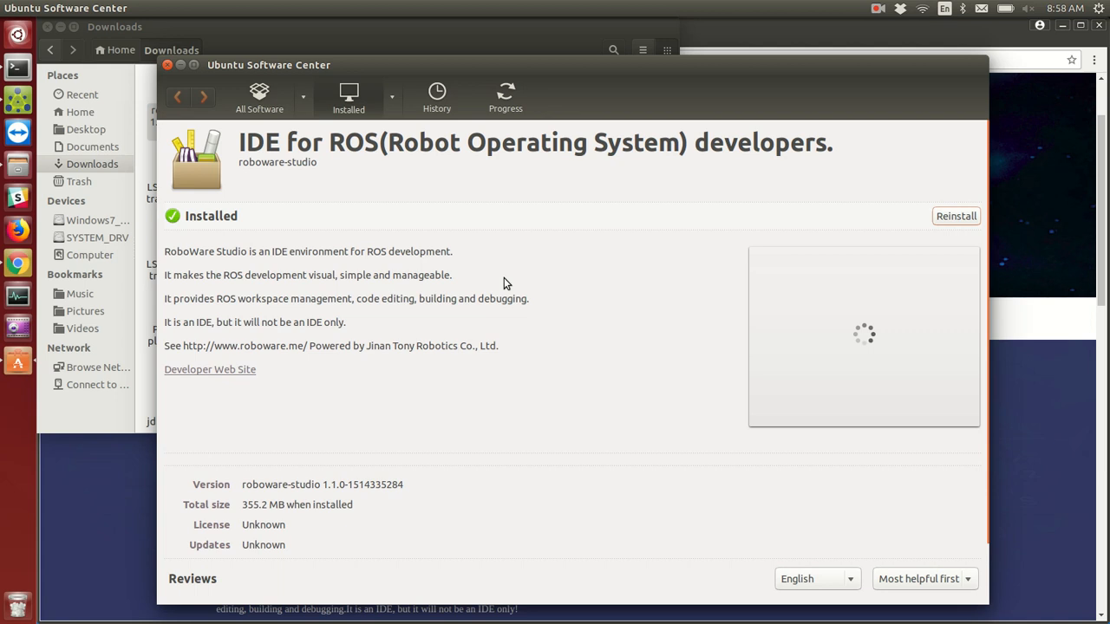
mouse_move(113, 94)
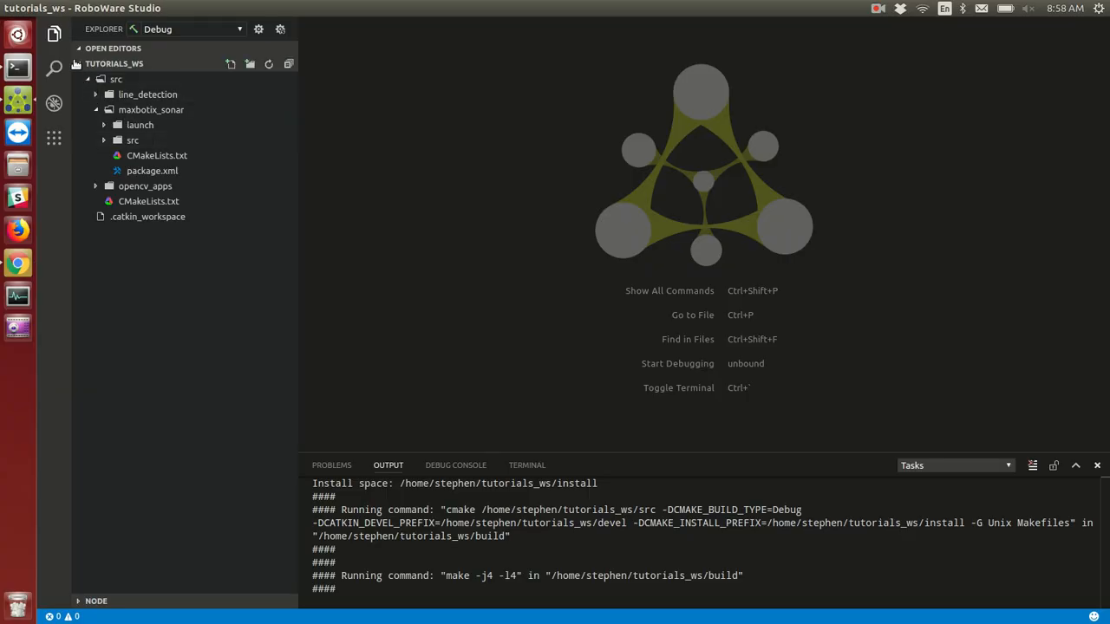
left_click(114, 62)
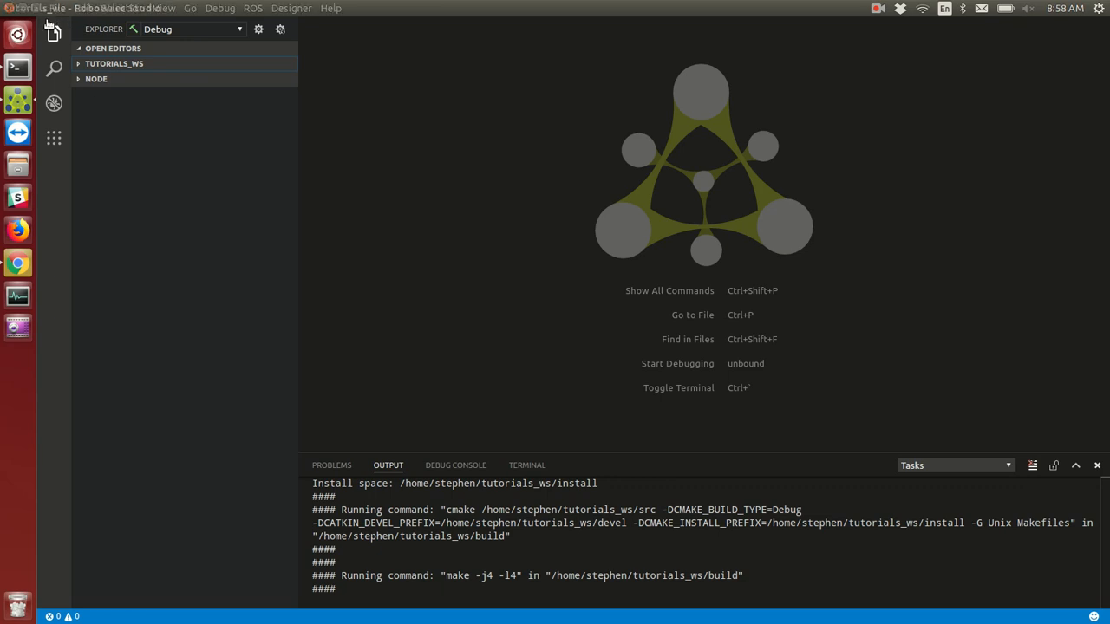
left_click(54, 35)
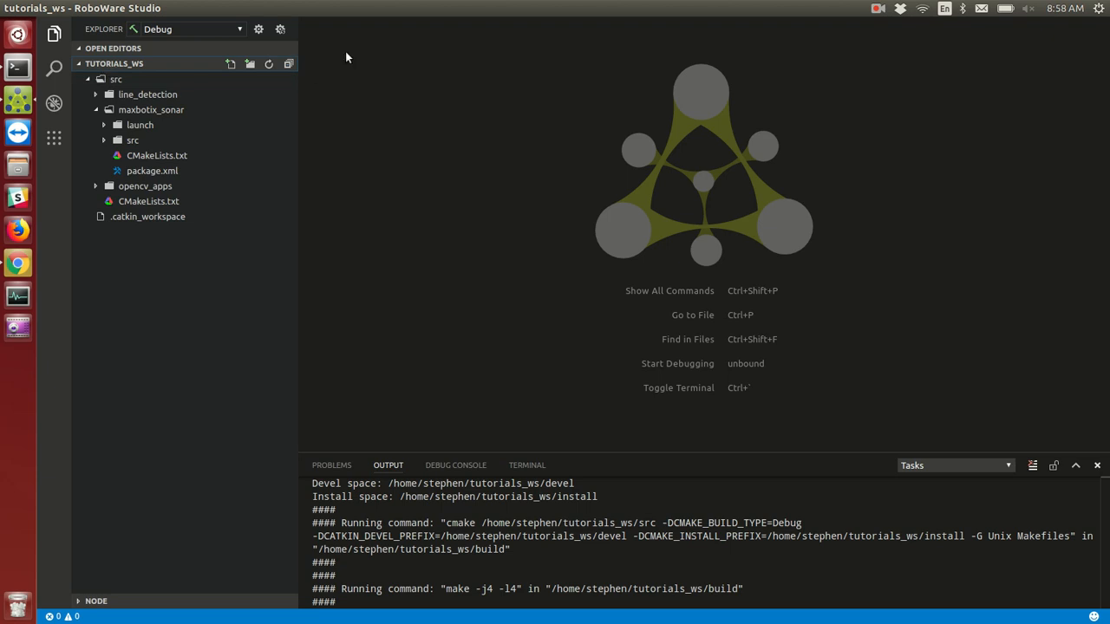
left_click(116, 80)
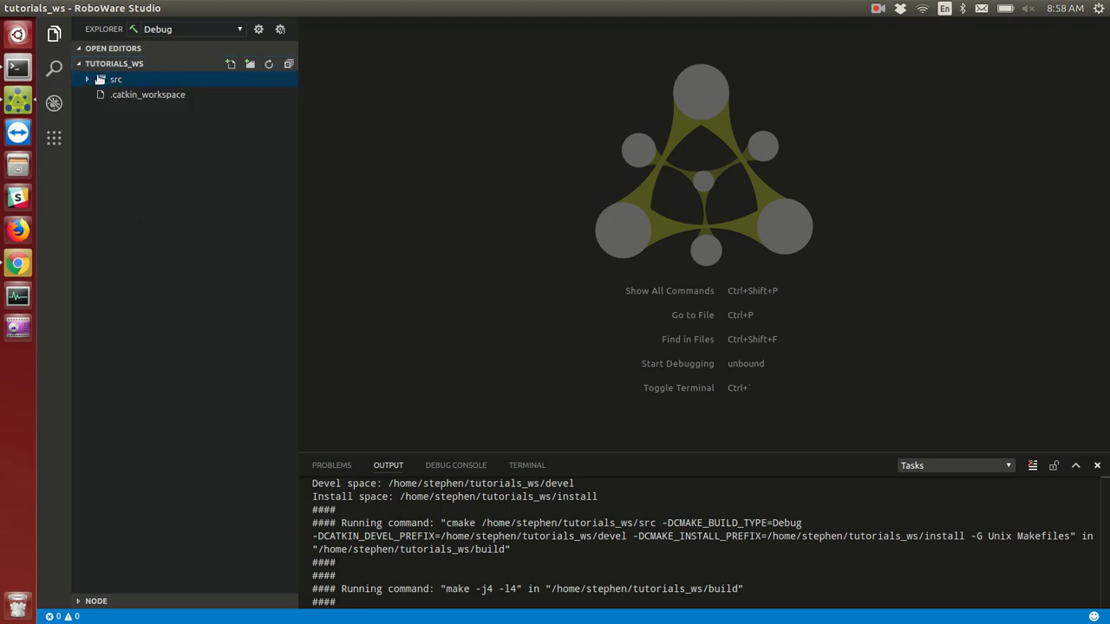
left_click(116, 80)
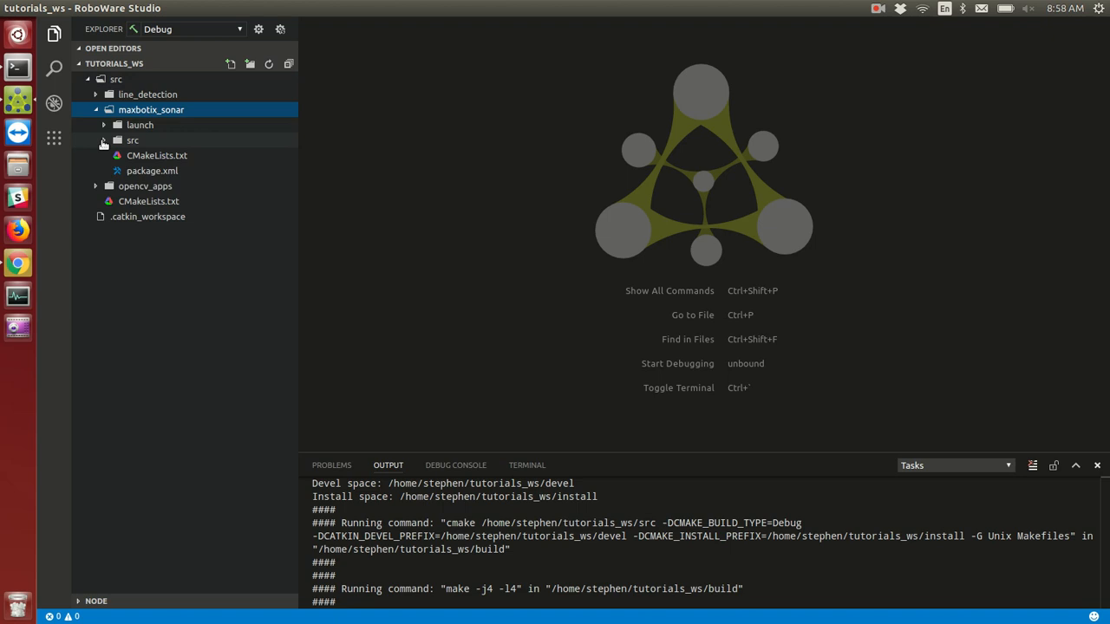
left_click(132, 140)
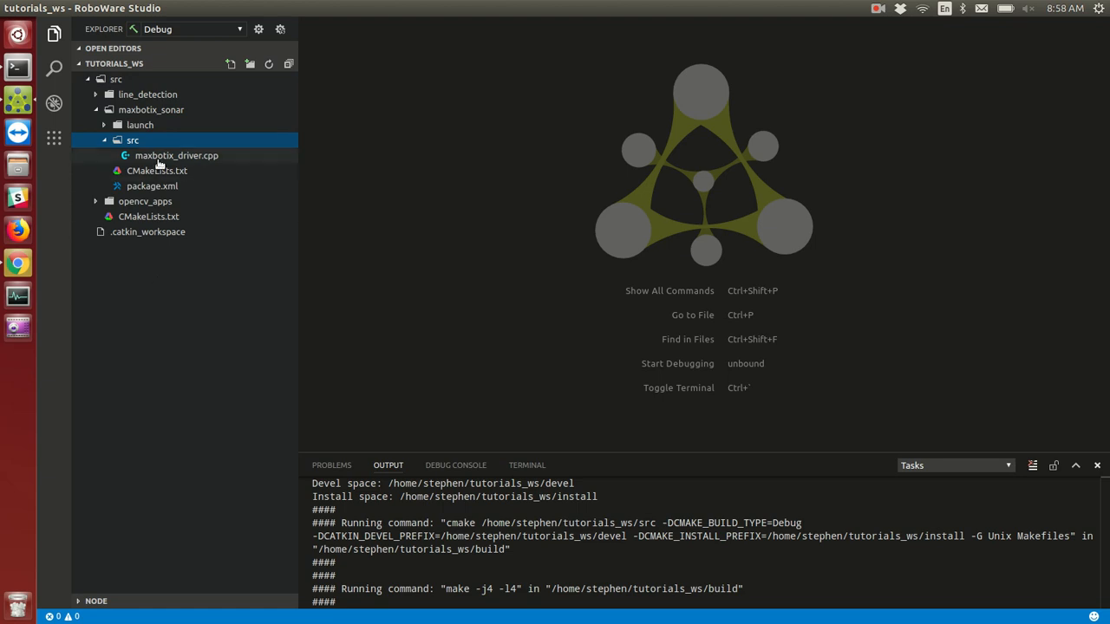
mouse_move(152, 185)
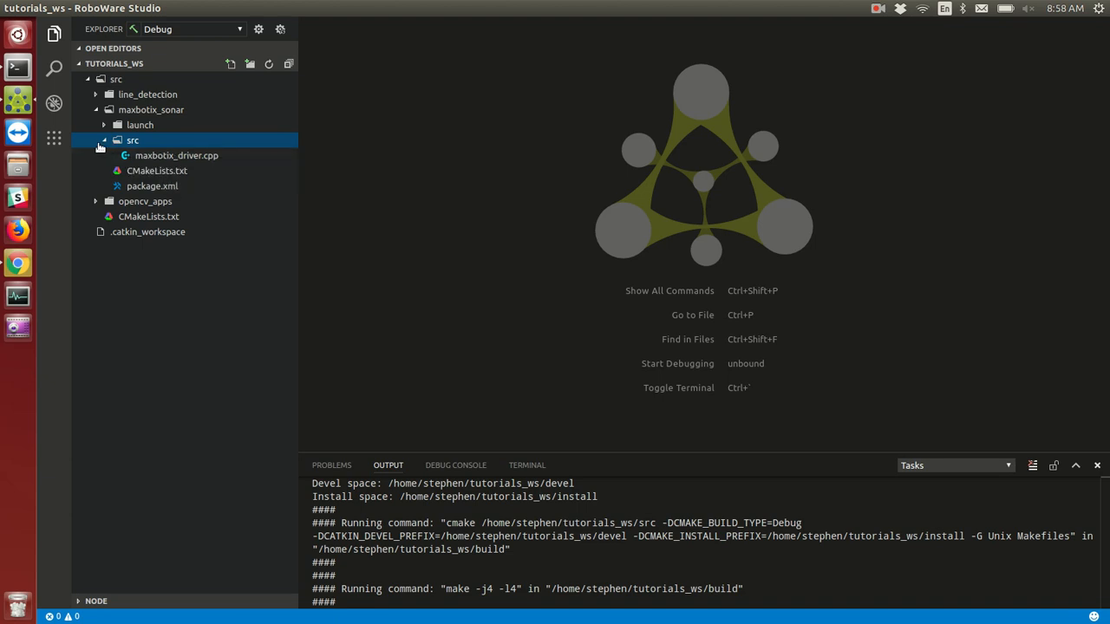
left_click(96, 109)
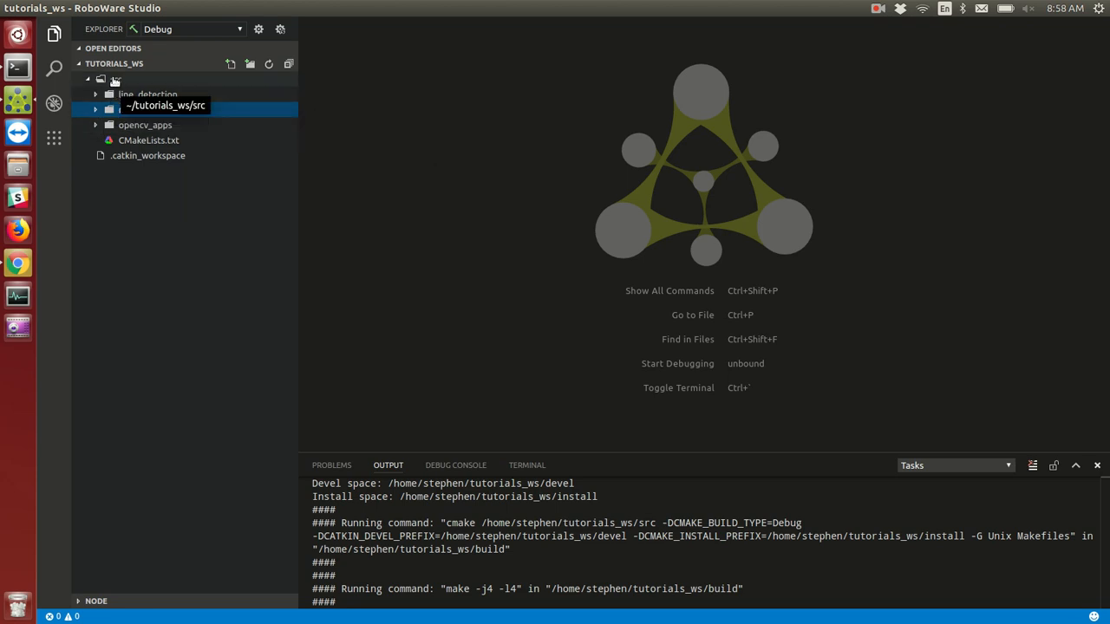
- Add a ROS package named my_pkg under the workspace src folder
right_click(113, 79)
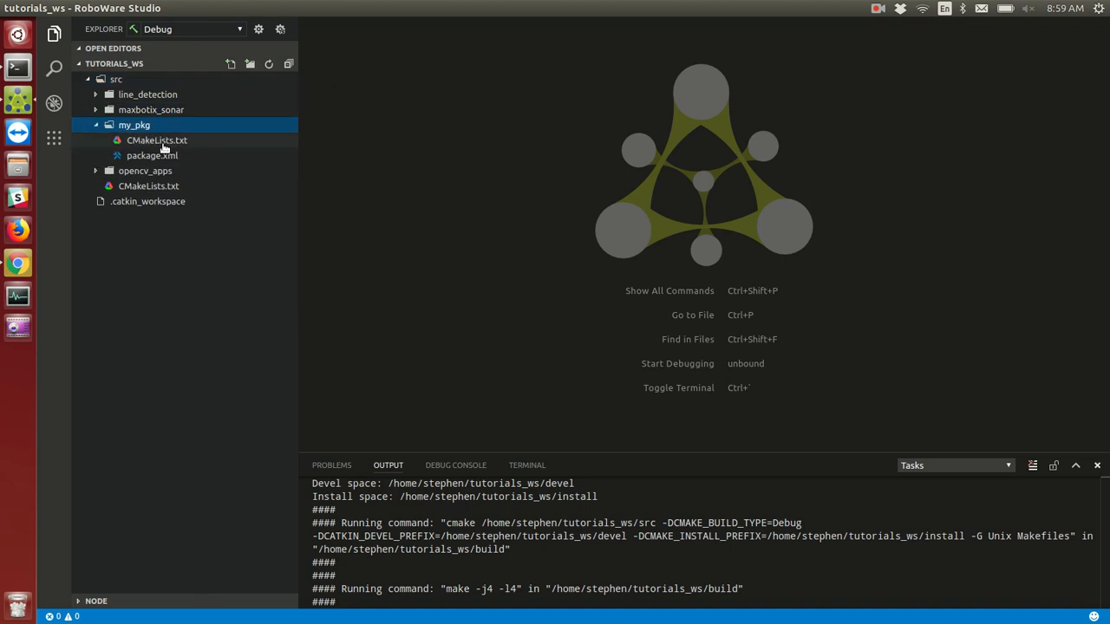
mouse_move(153, 156)
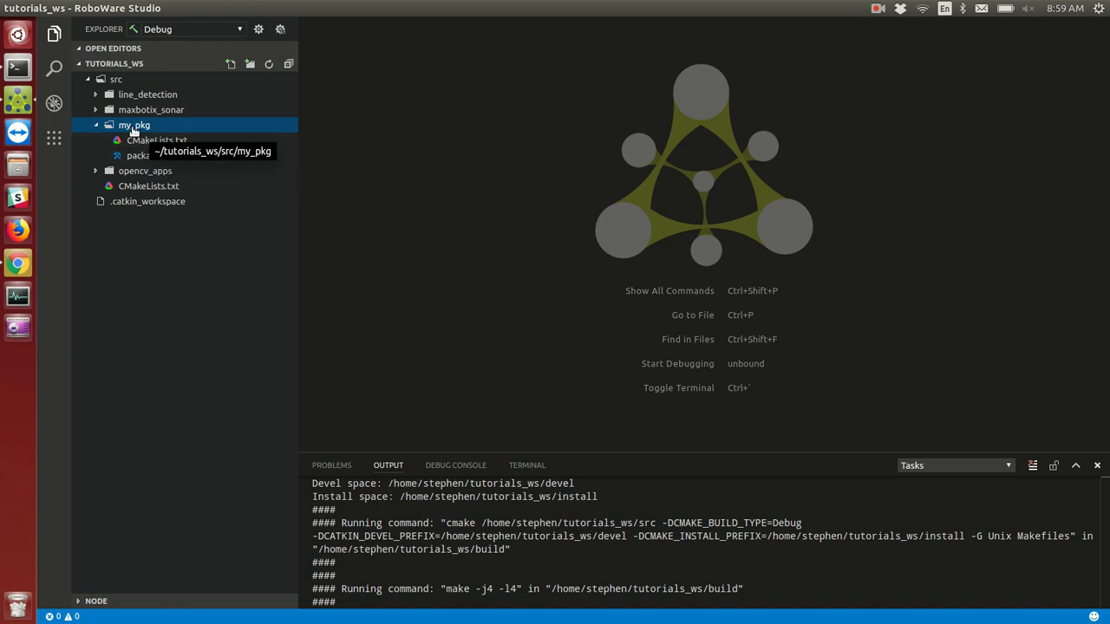
- Add a src folder to my_pkg with a new C++ file my_node.cpp, then bring up the dependencies prompt
right_click(135, 125)
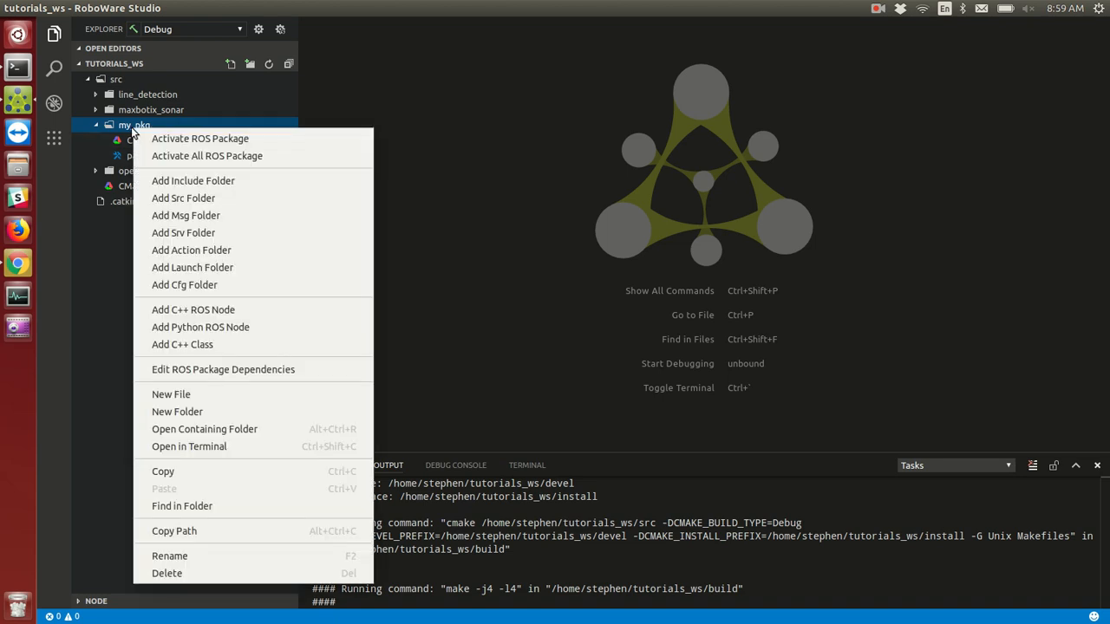
mouse_move(231, 201)
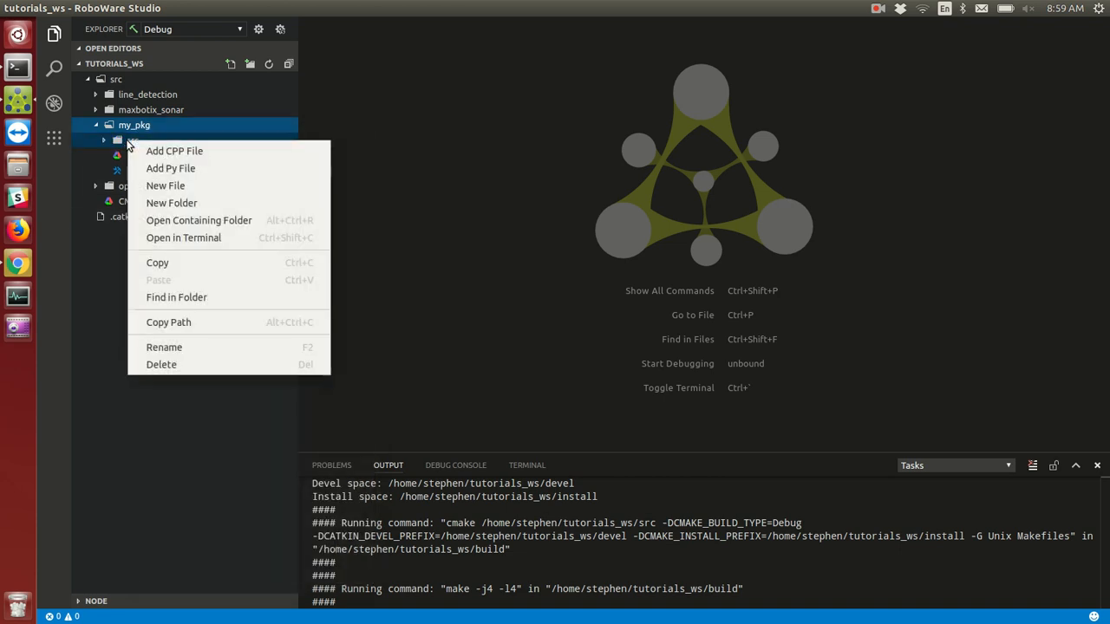
left_click(165, 185)
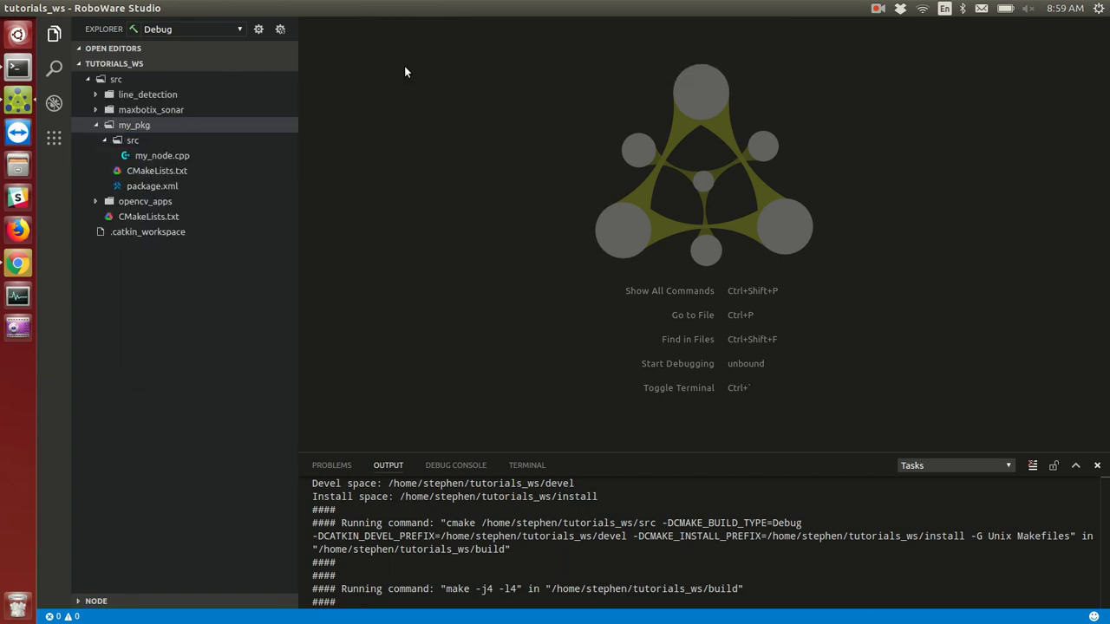
mouse_move(154, 156)
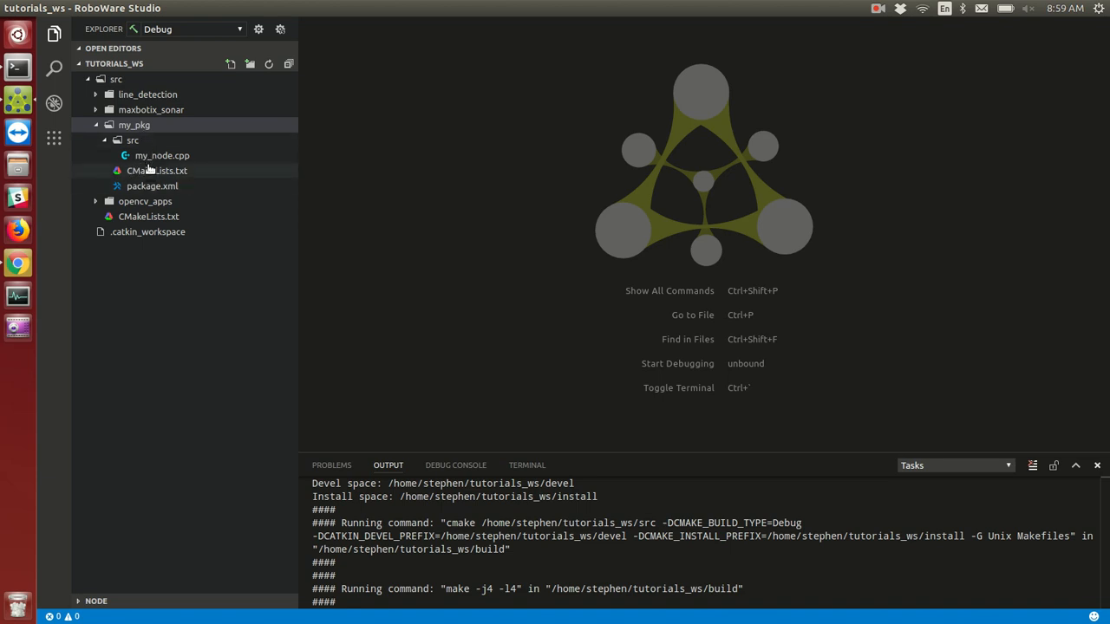
mouse_move(136, 125)
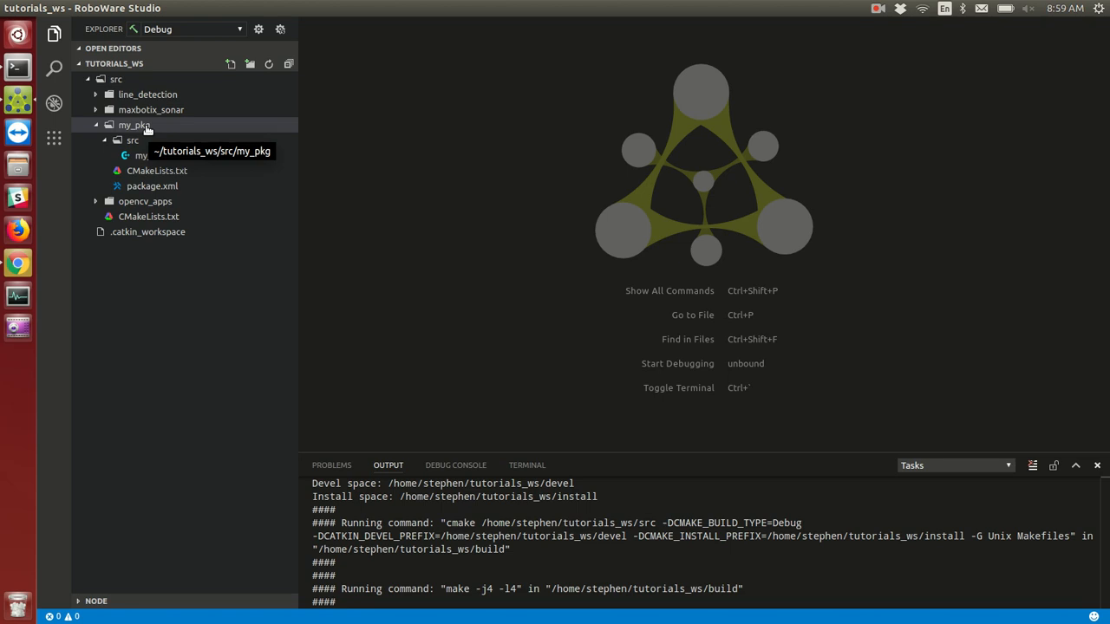
right_click(135, 125)
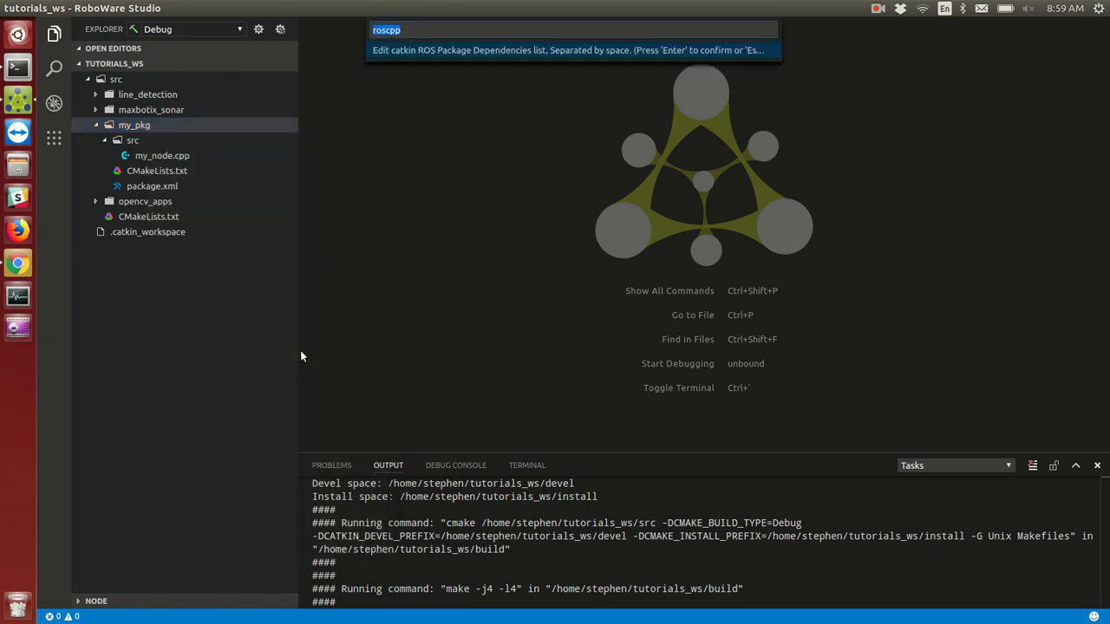
- Append std_msgs and sensor_msgs after roscpp in my_pkg's catkin dependencies
left_click(454, 30)
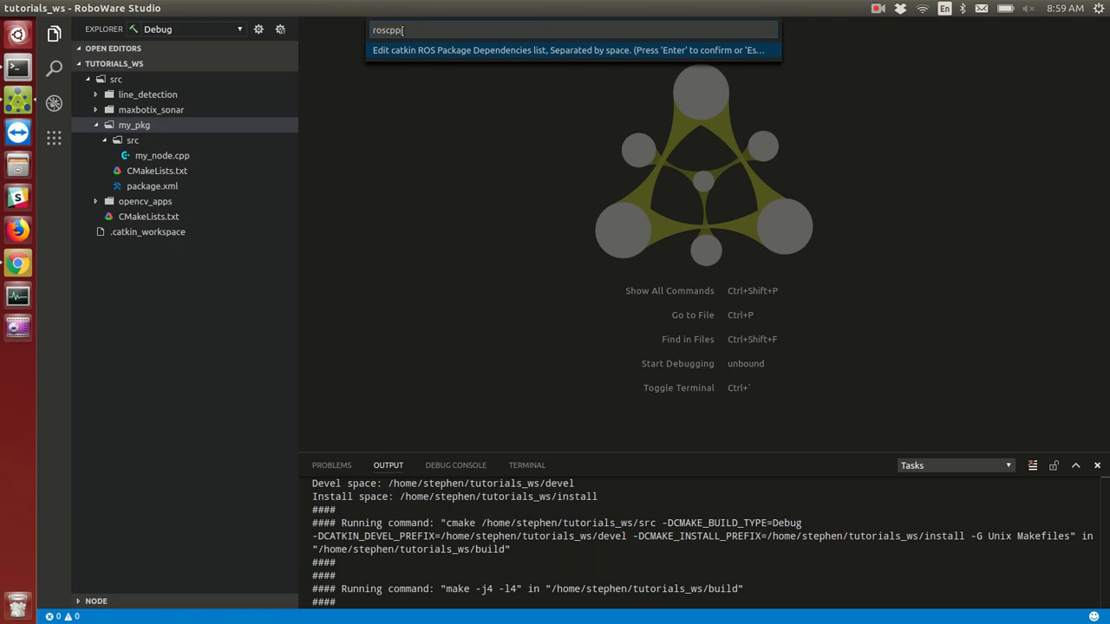
type("std")
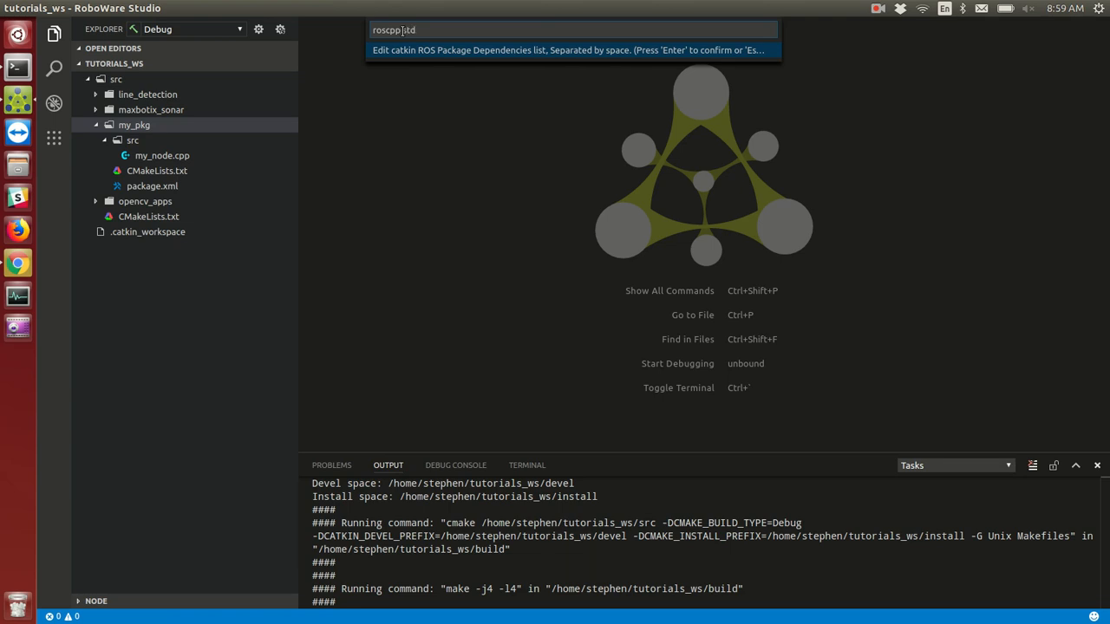
type("_msgs sen")
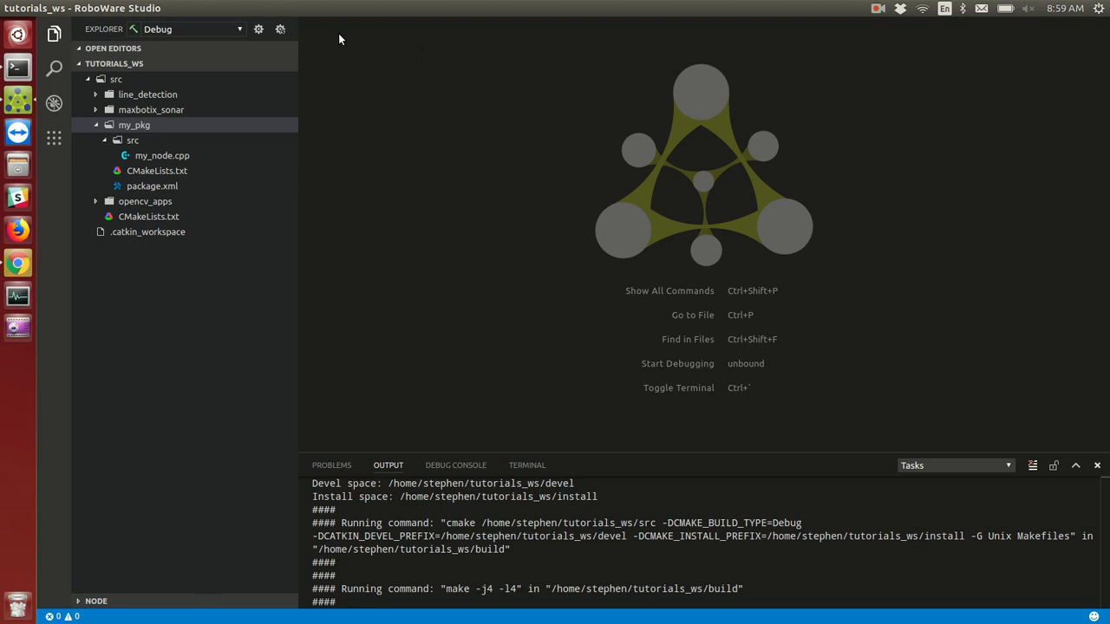
mouse_move(163, 157)
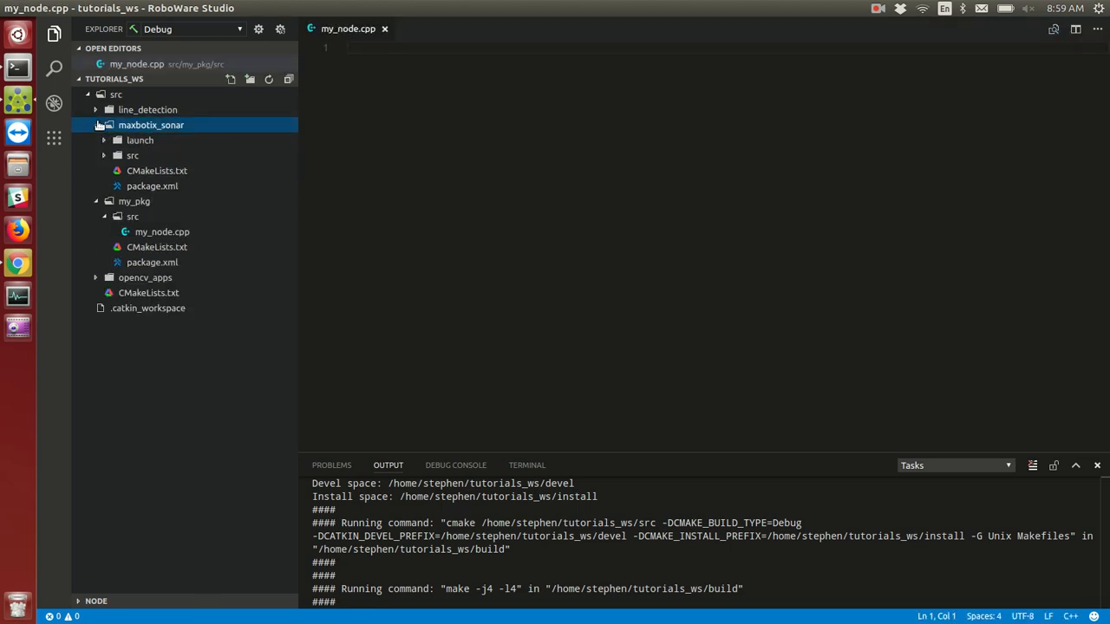
- Copy the maxbotix_driver.cpp sonar code from maxbotix_sonar/src into my_node.cpp
left_click(132, 157)
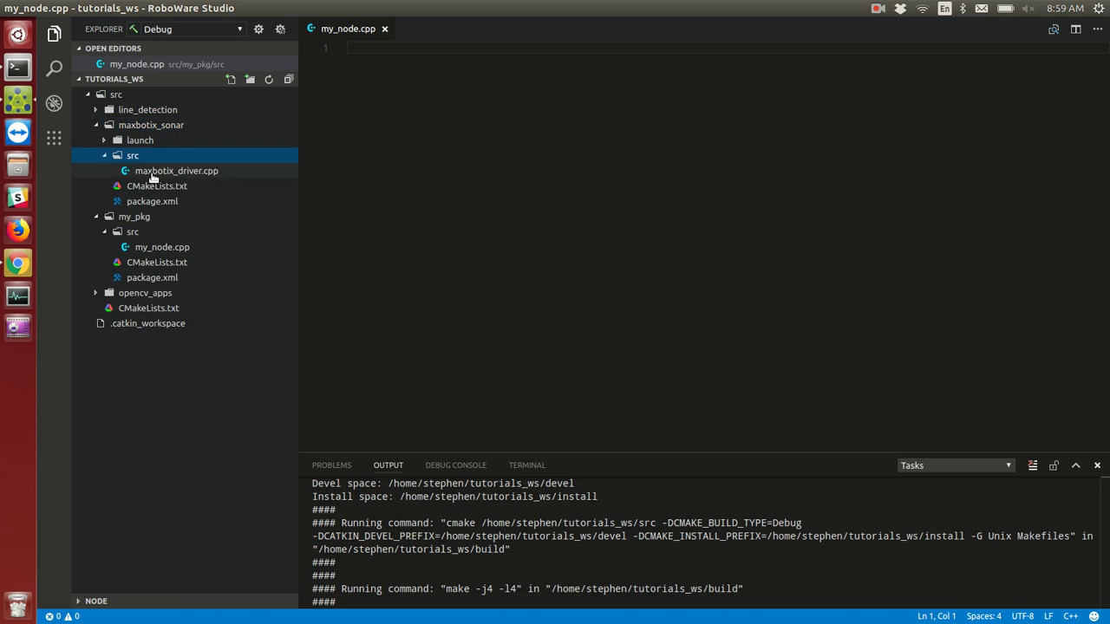
double_click(177, 170)
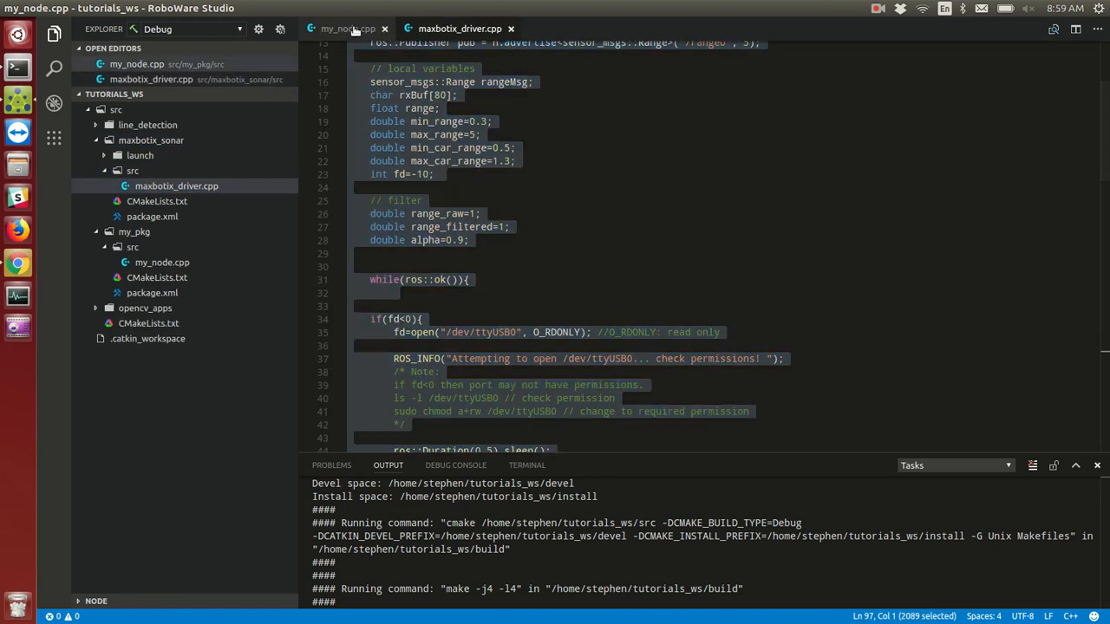
left_click(347, 28)
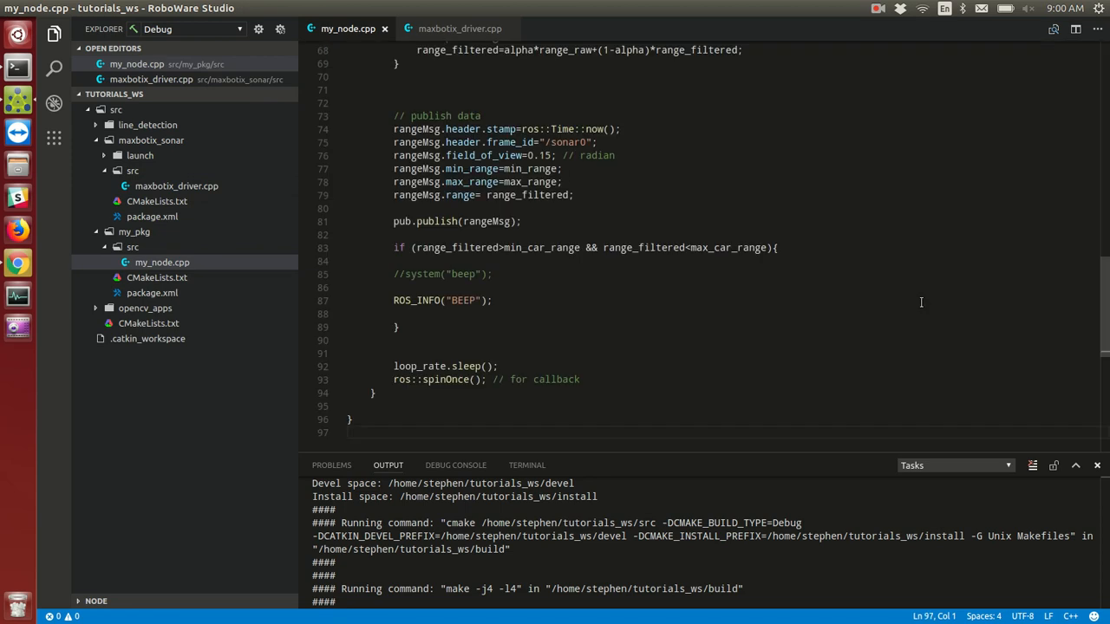
scroll("up", 3)
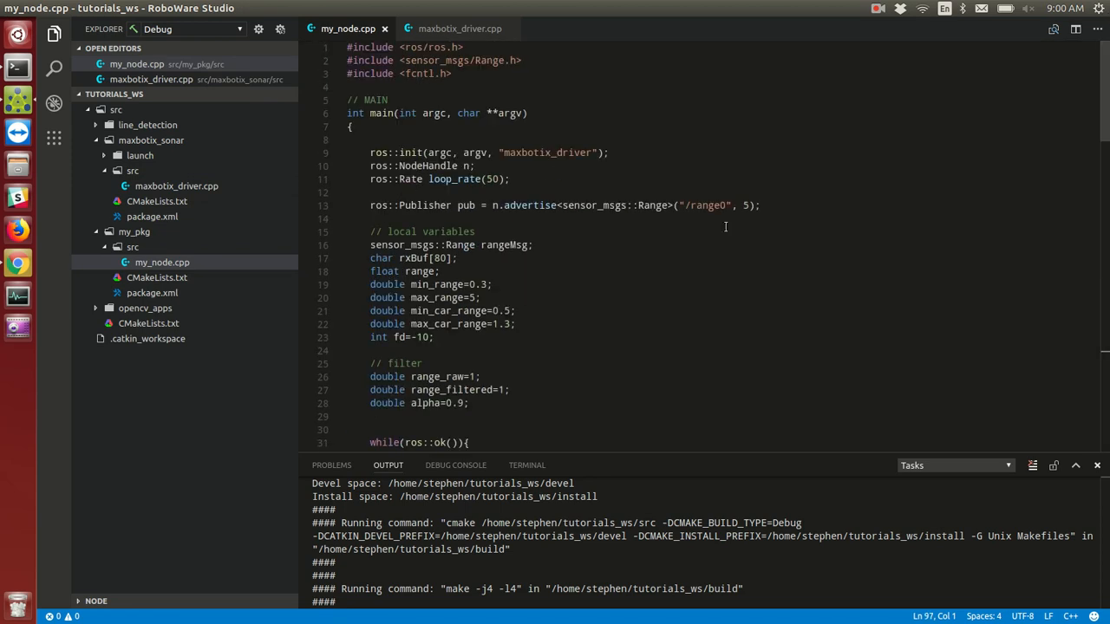
mouse_move(539, 194)
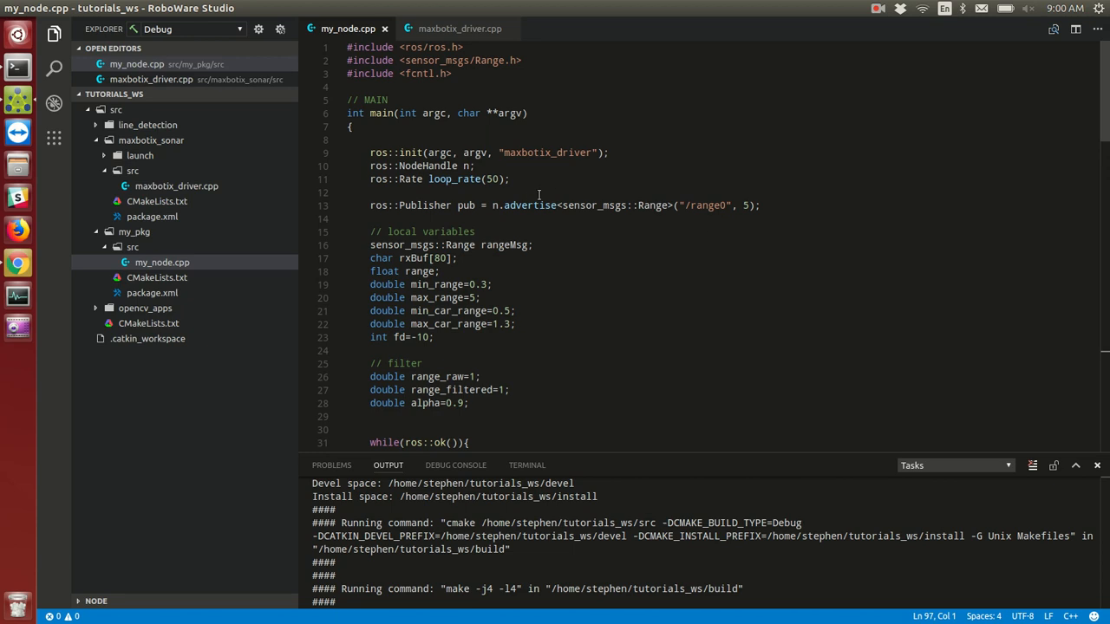
- Rename the node in ros::init from maxbotix_driver to my_node
double_click(549, 152)
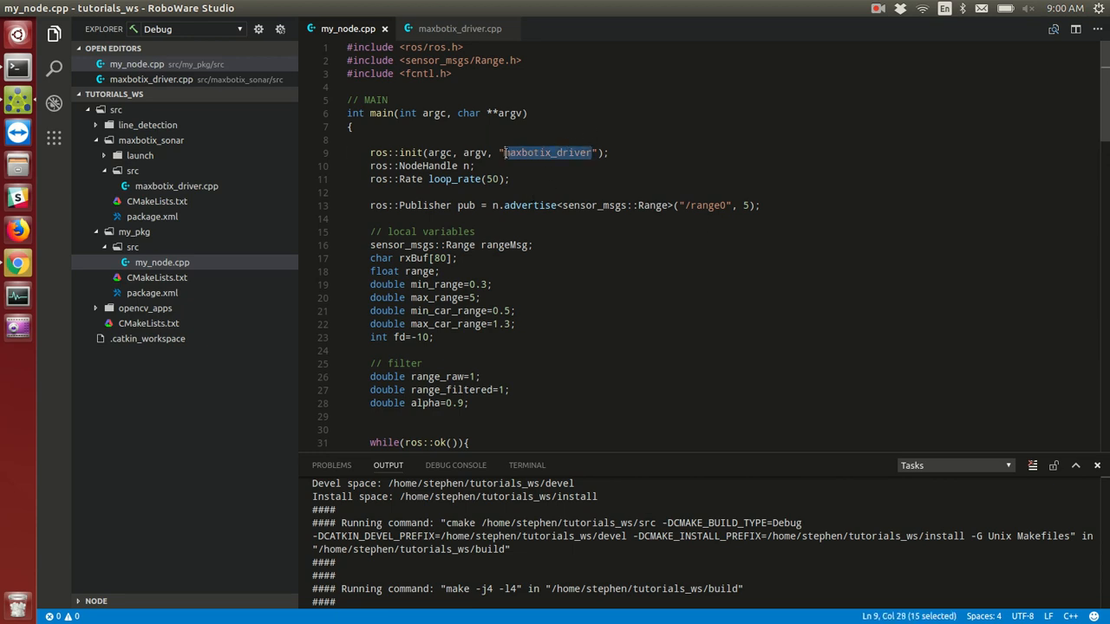
type("my_n")
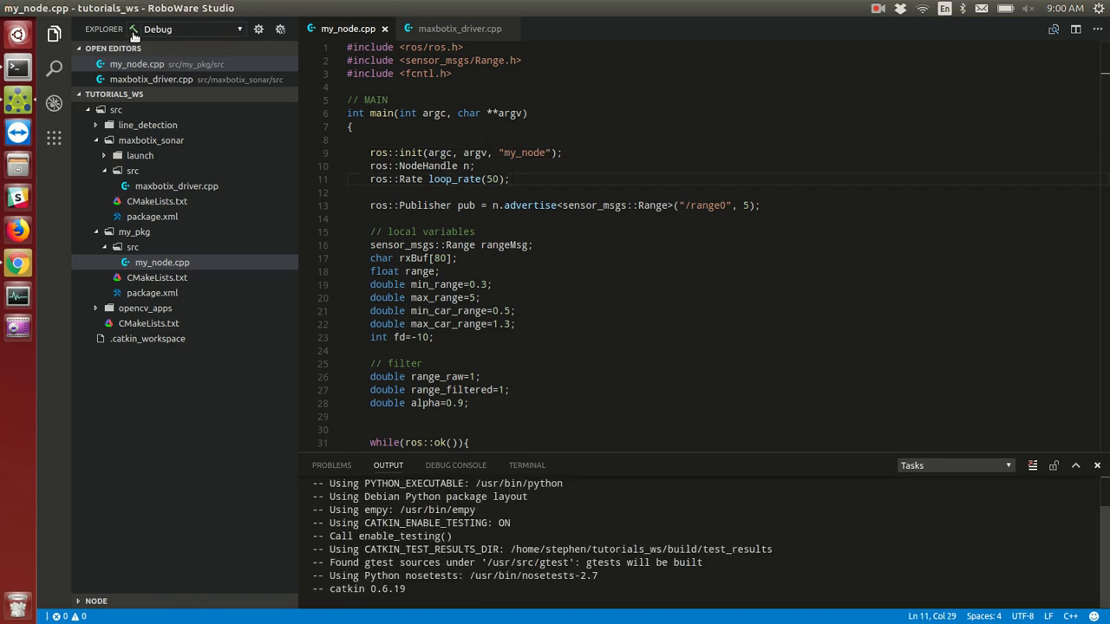
- Build tutorials_ws, check PROBLEMS for errors, and run ls in the workspace terminal
scroll("down", 3)
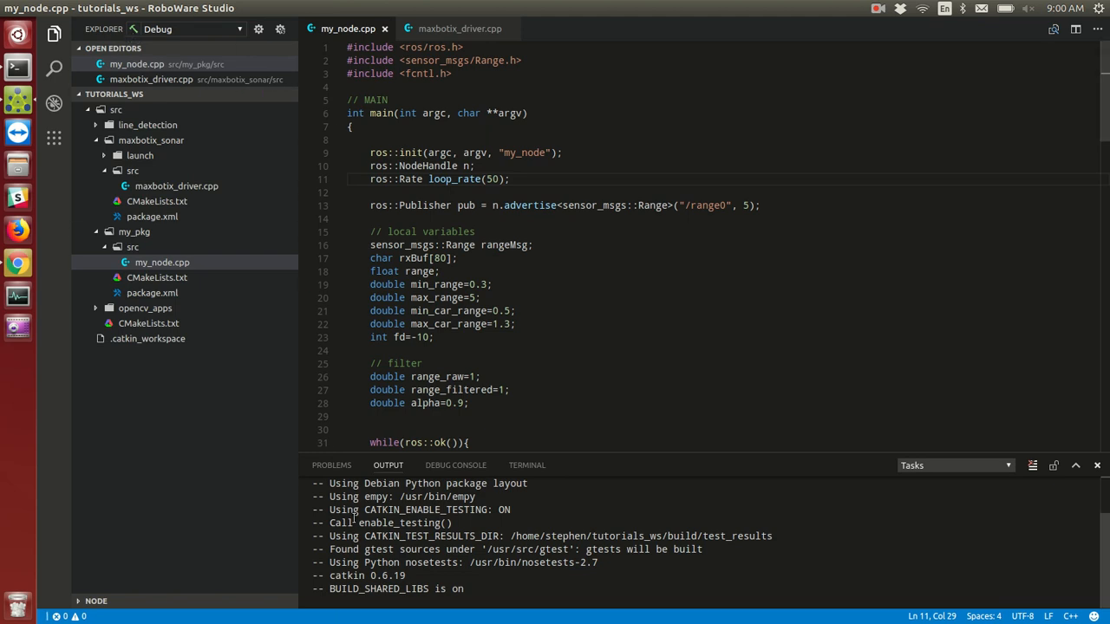
scroll("down", 3)
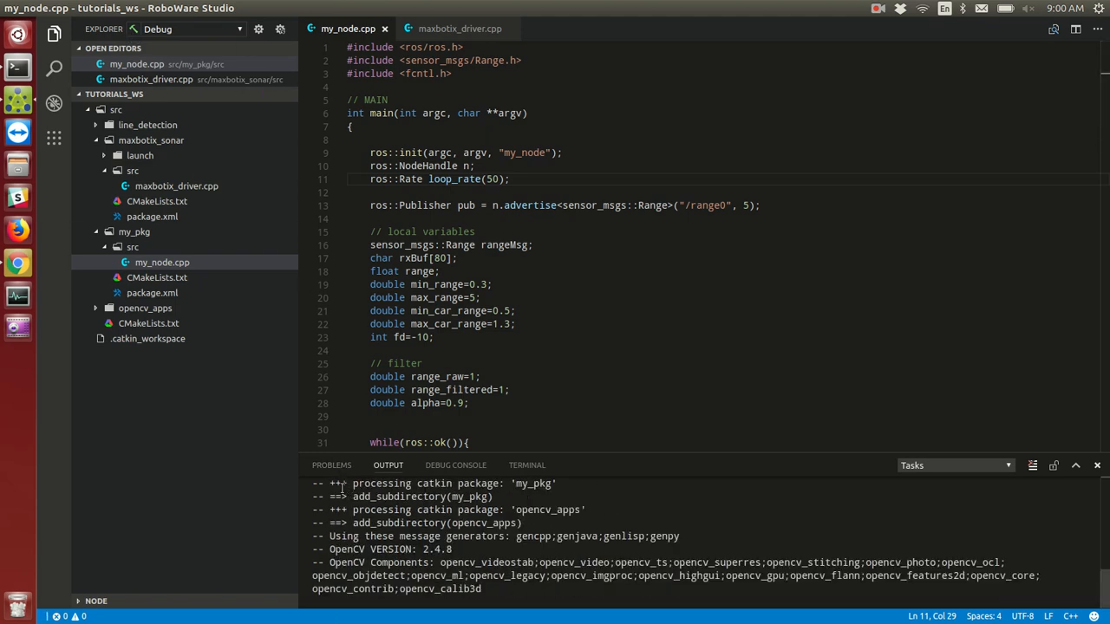
left_click(331, 465)
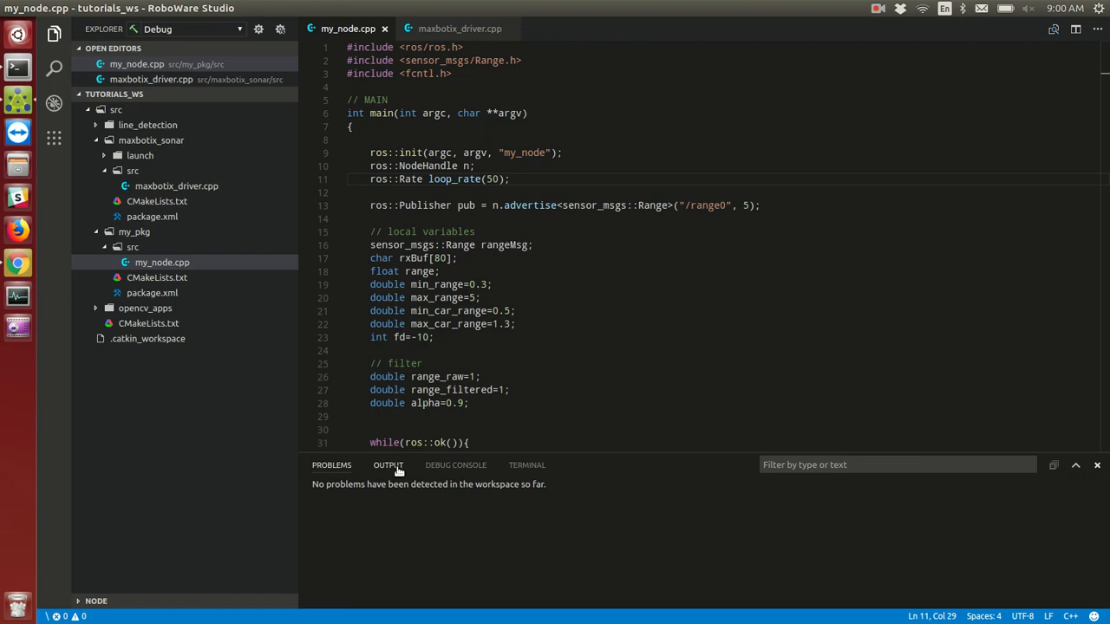
left_click(527, 465)
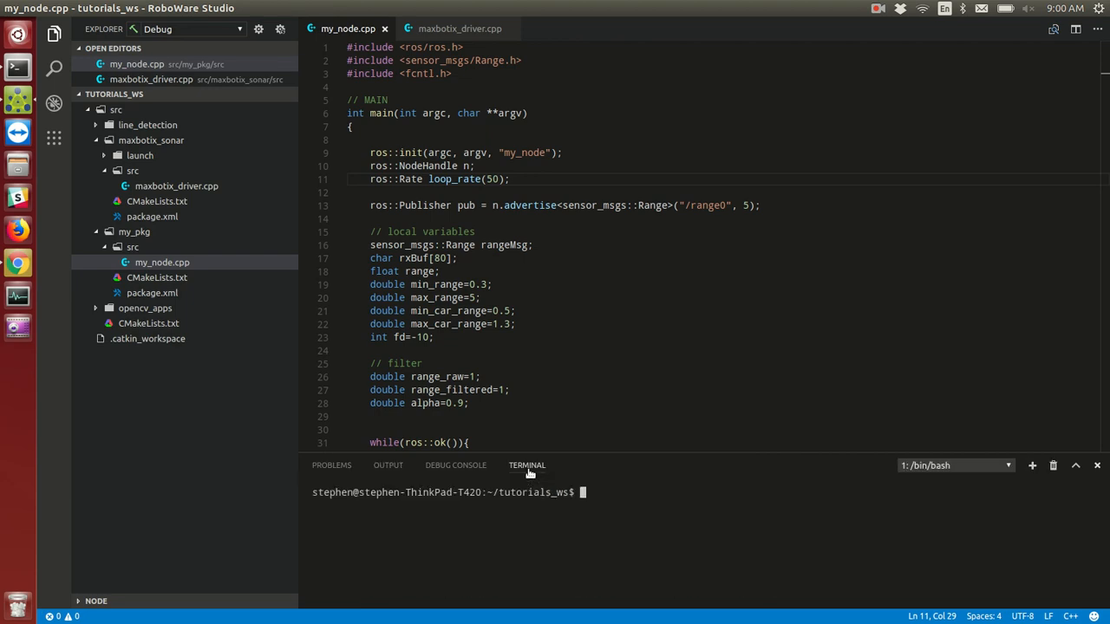
type("ls")
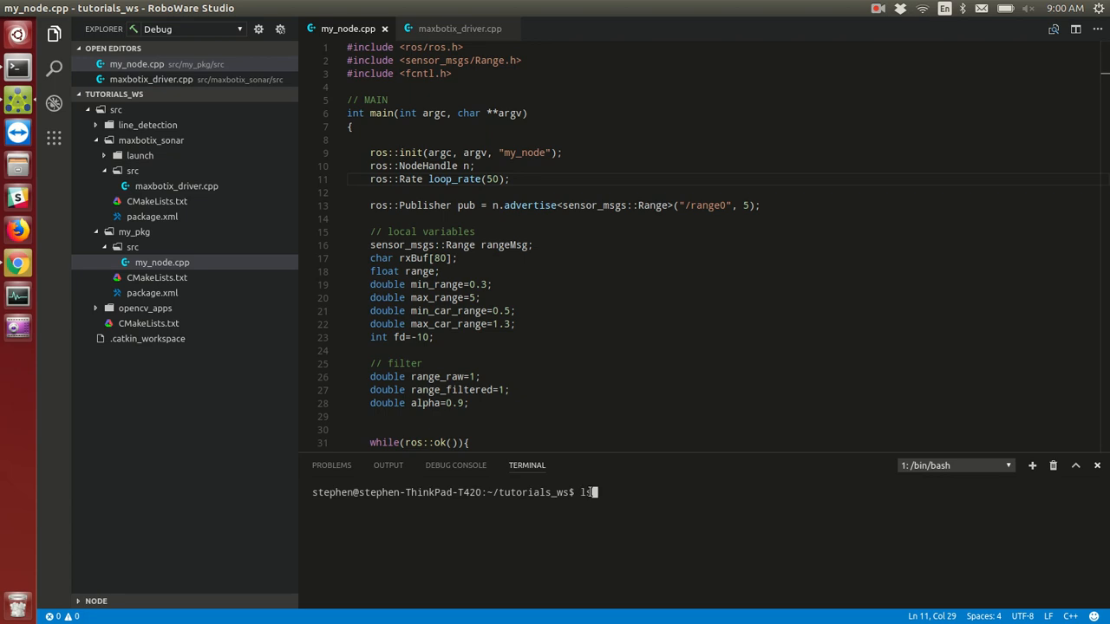
left_click(389, 465)
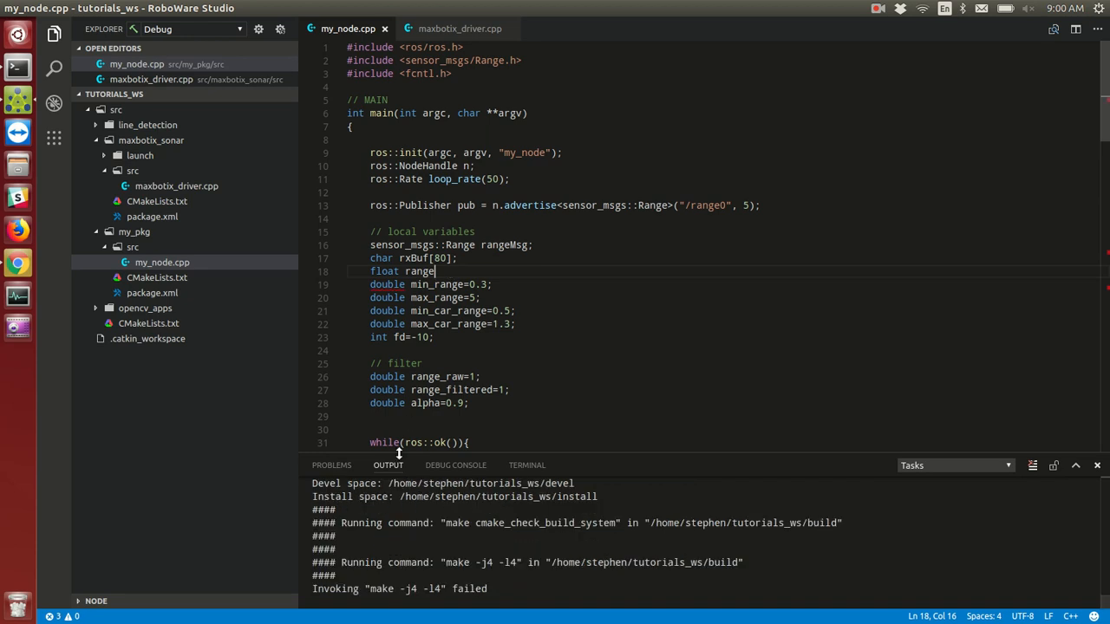
- Review the three compile errors from the missing semicolon after float range and restore it
left_click(331, 465)
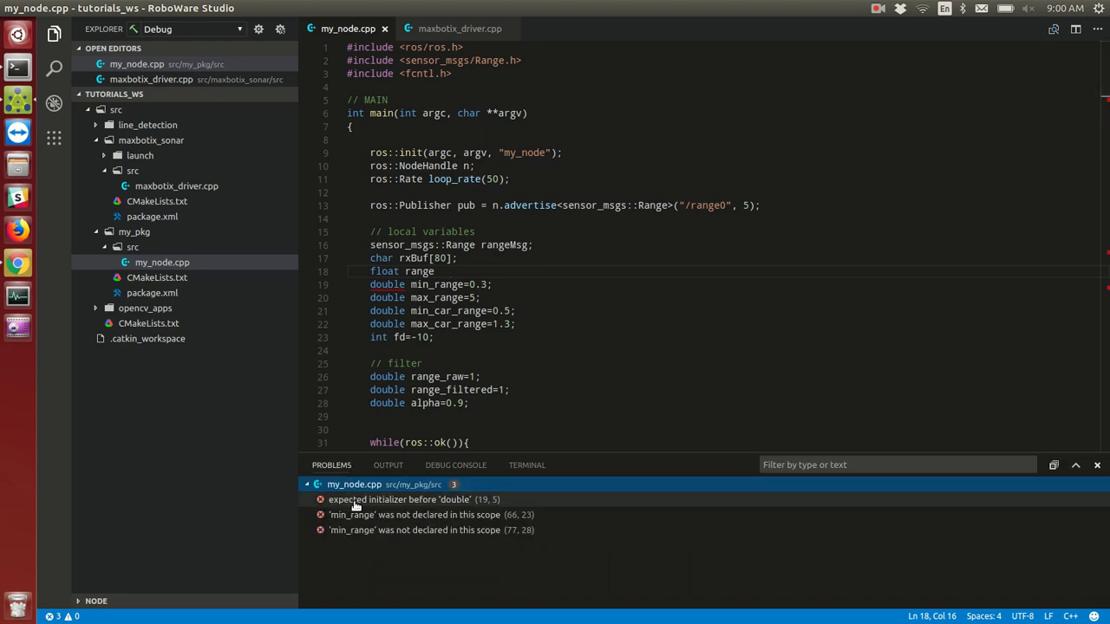
left_click(403, 500)
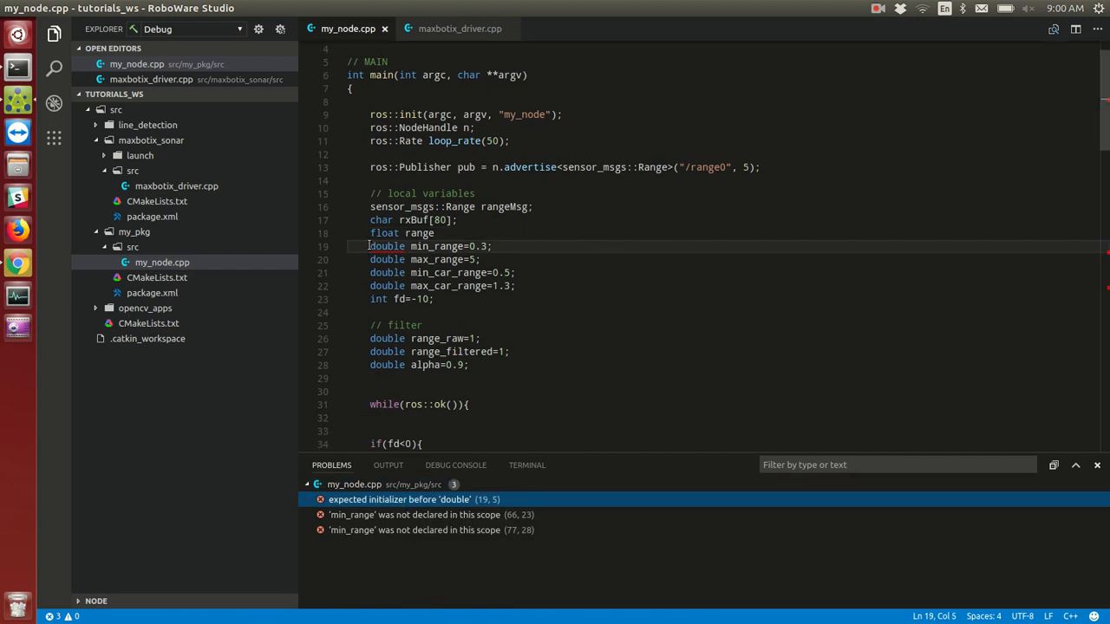
double_click(387, 246)
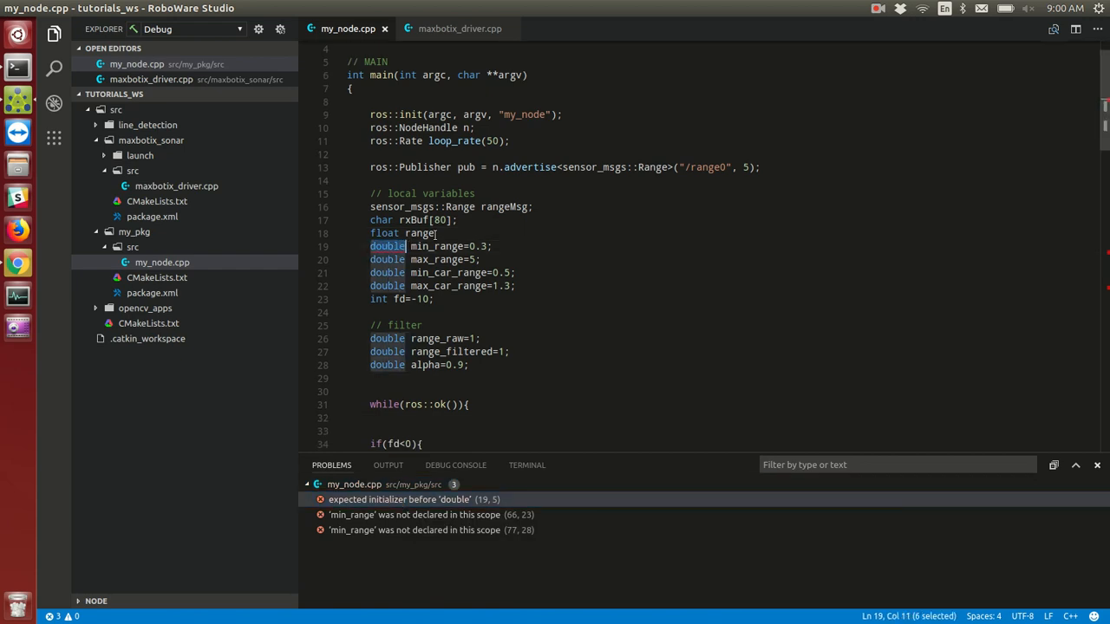
left_click(439, 232)
type(";")
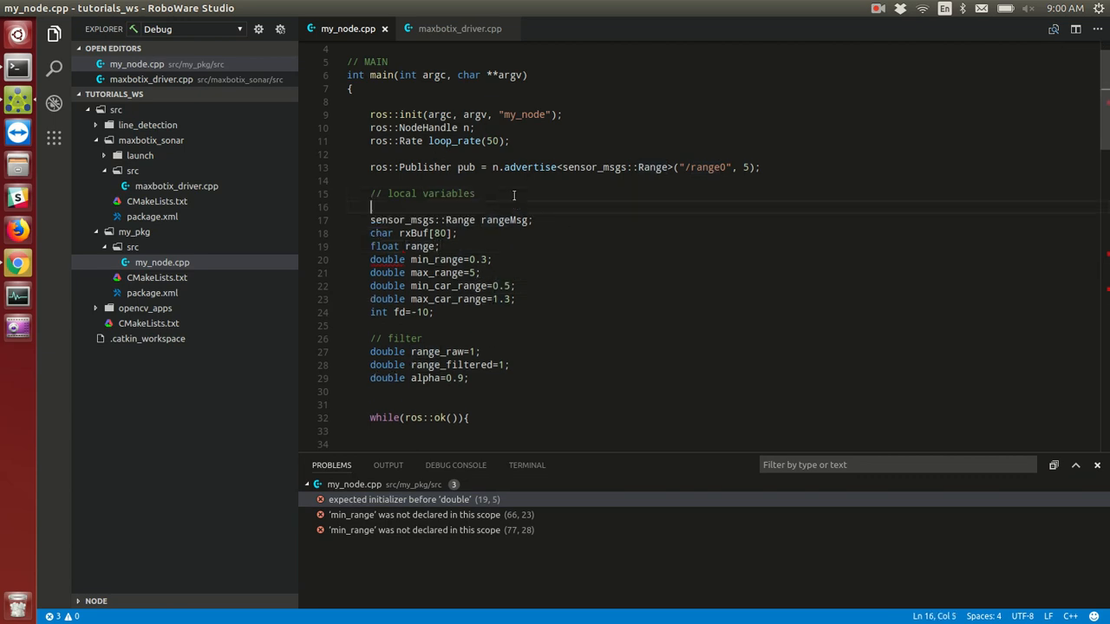
type("sensor_msgs::Ra")
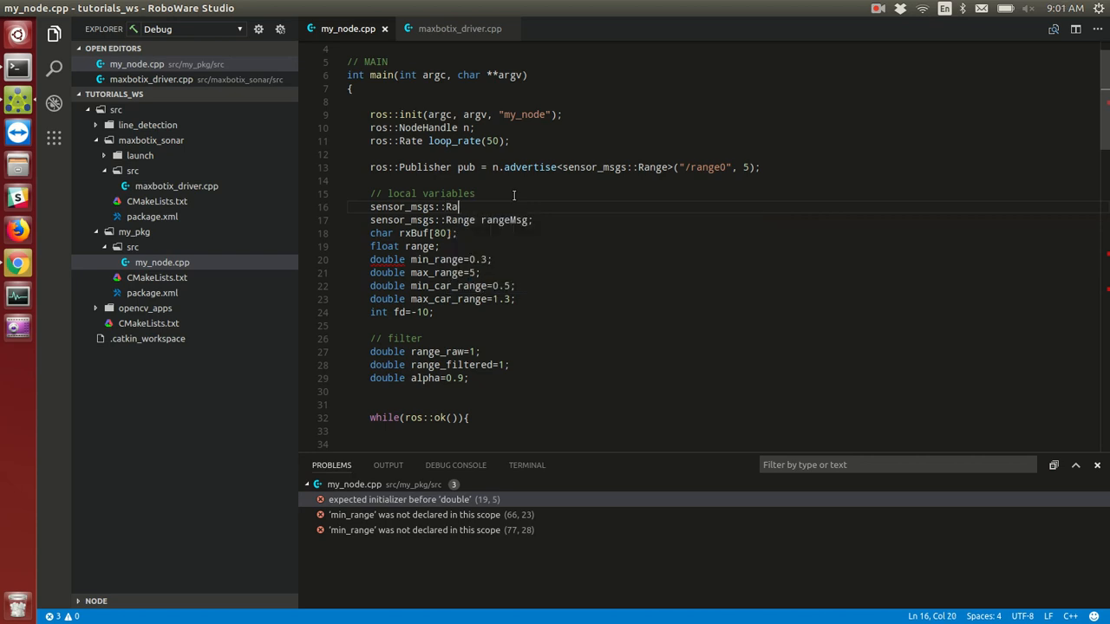
key("BackSpace")
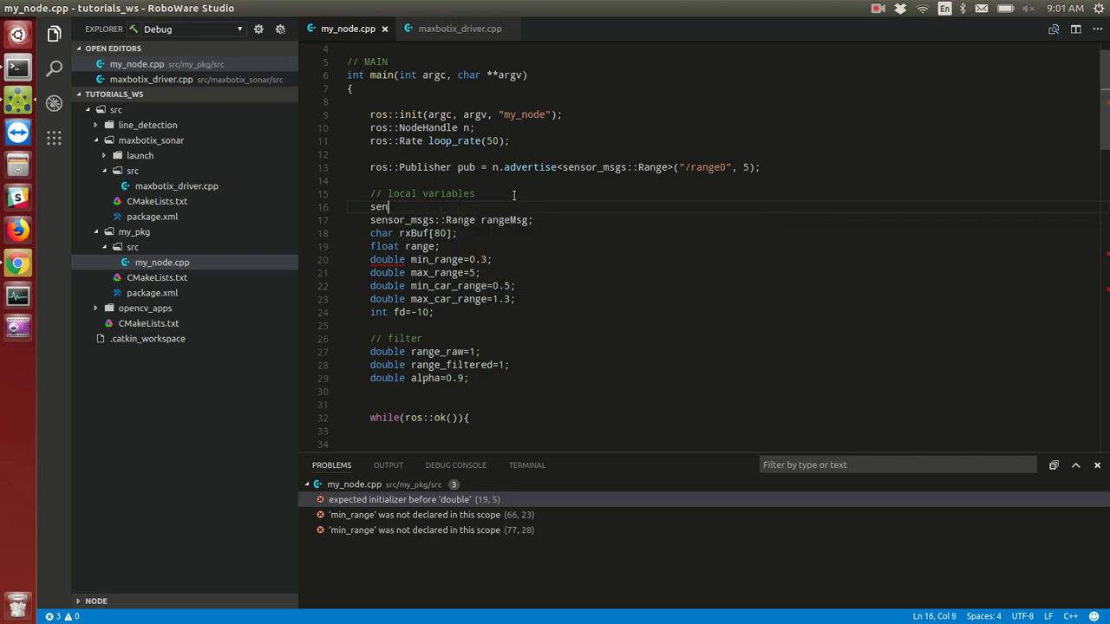
key("BackSpace")
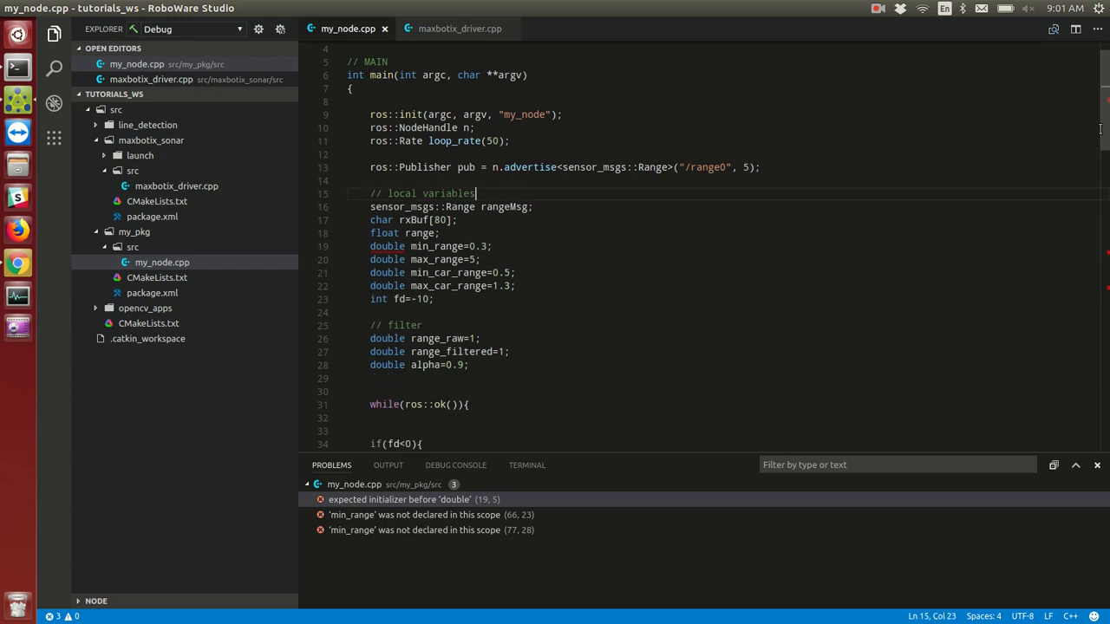
scroll("up", 3)
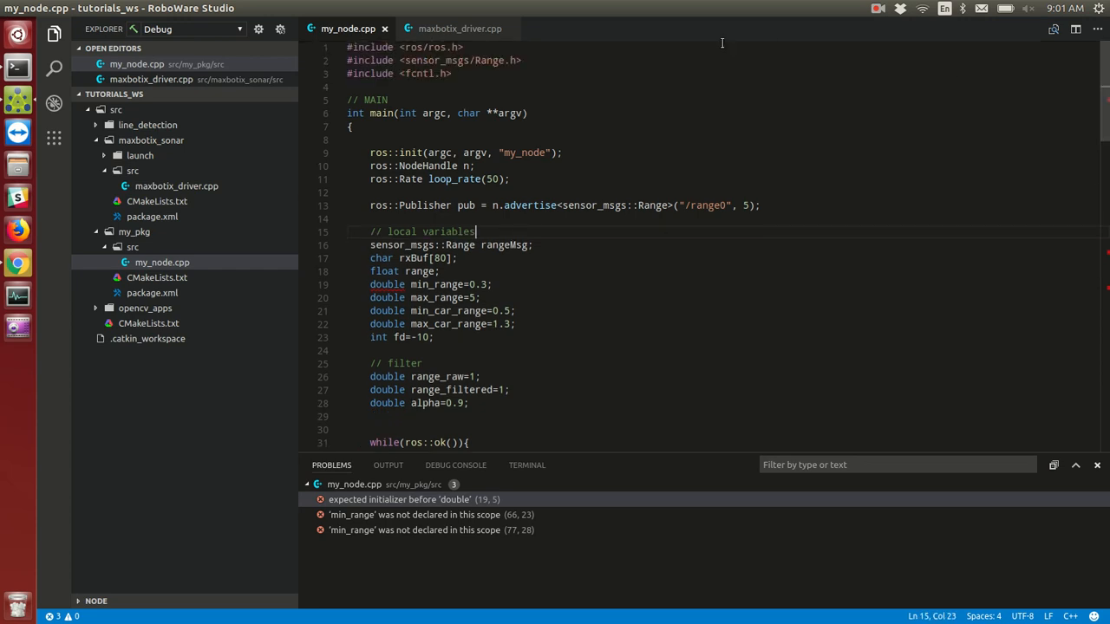